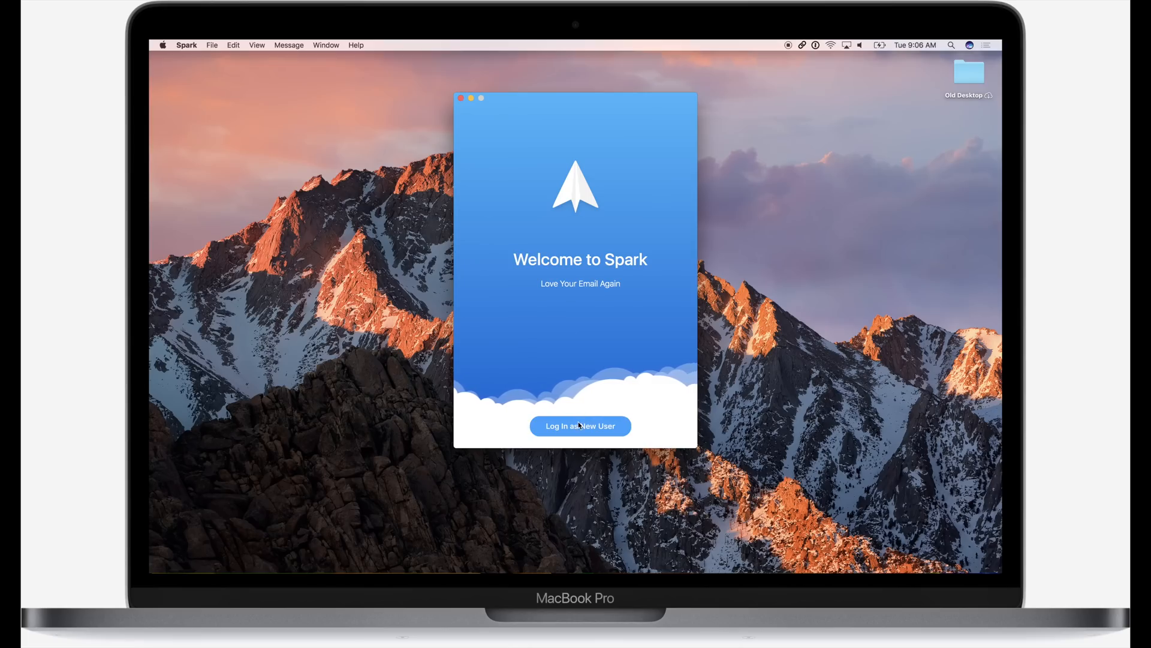
- Log in as a new user and pick Google as the email service
{"action": "left_click", "coordinate": [580, 426]}
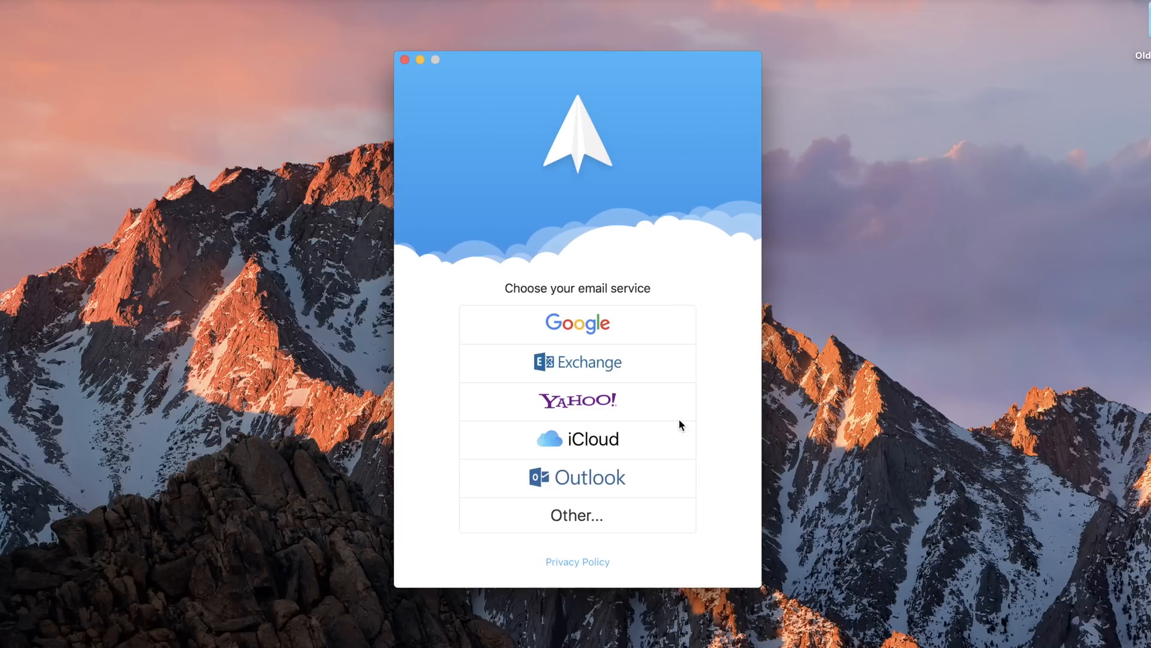
{"action": "mouse_move", "coordinate": [647, 328]}
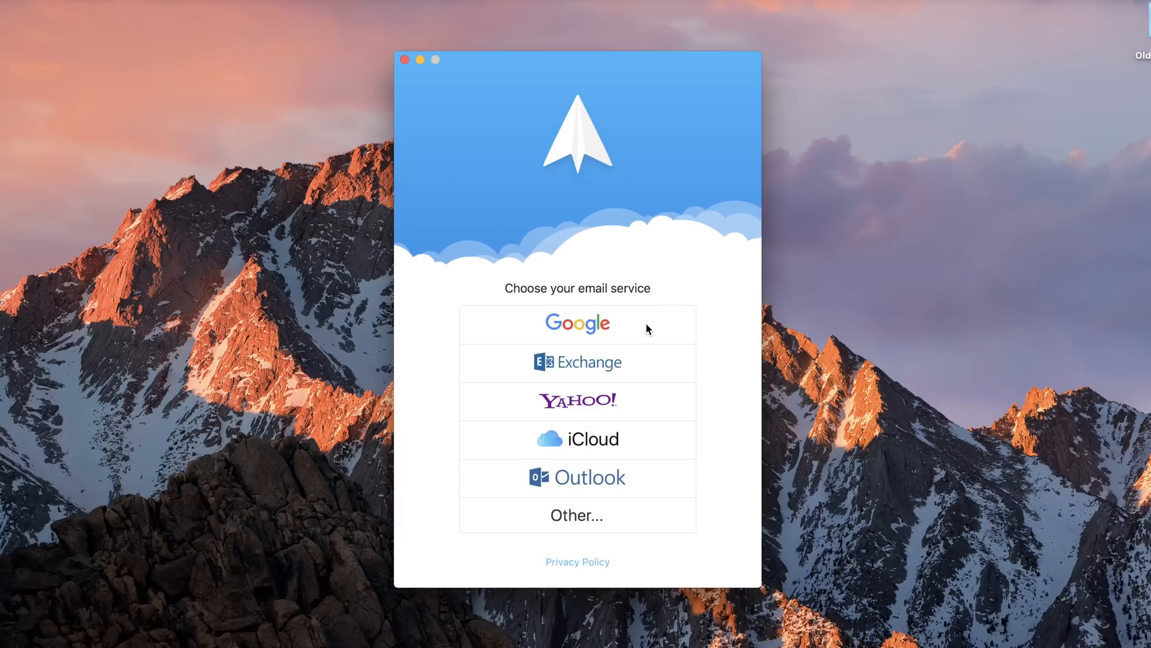
{"action": "left_click", "coordinate": [577, 323]}
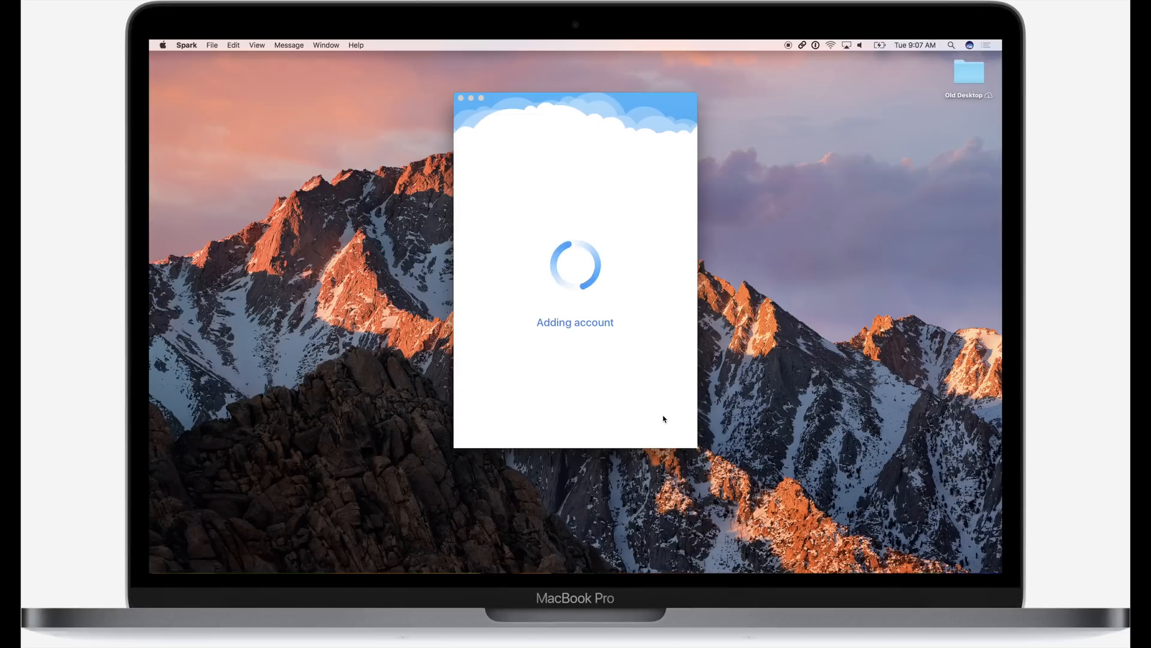
{"action": "mouse_move", "coordinate": [703, 424]}
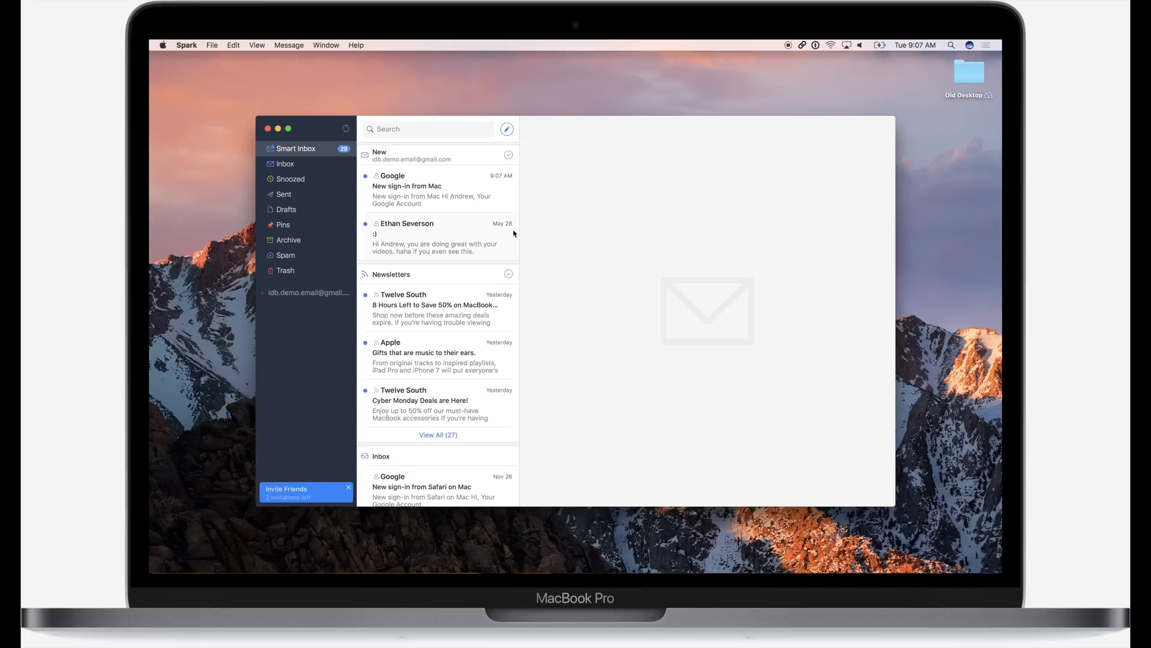
- Check the Snoozed folder, then read the Google 'New sign-in from Mac' email in Inbox
{"action": "left_click", "coordinate": [433, 190]}
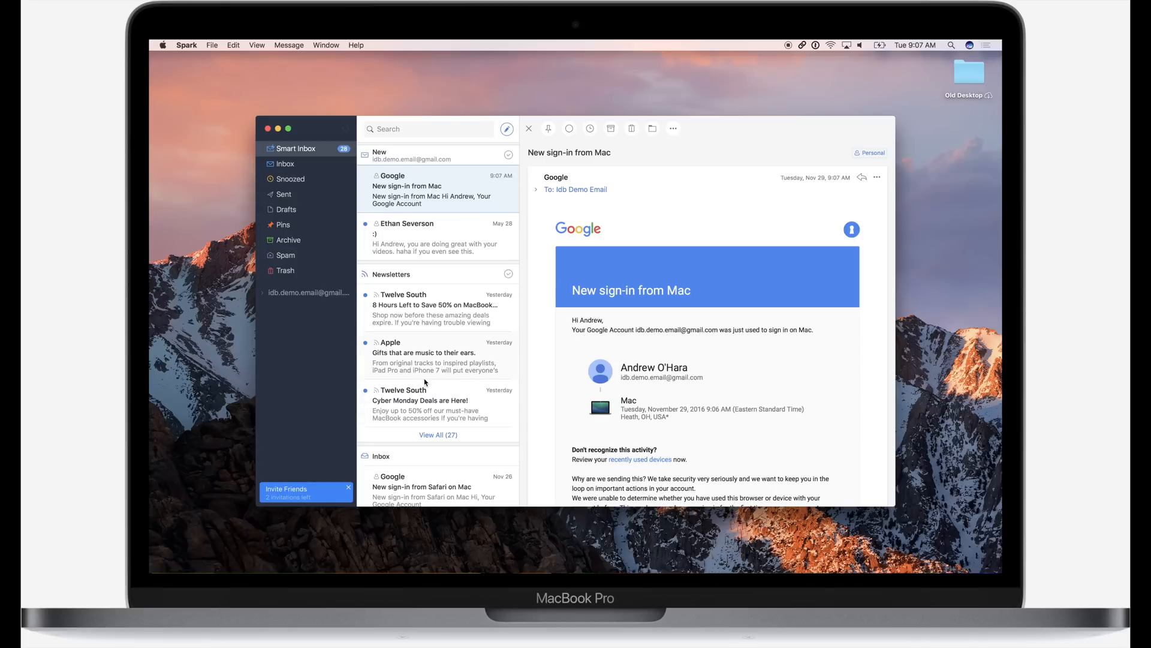
{"action": "mouse_move", "coordinate": [777, 47]}
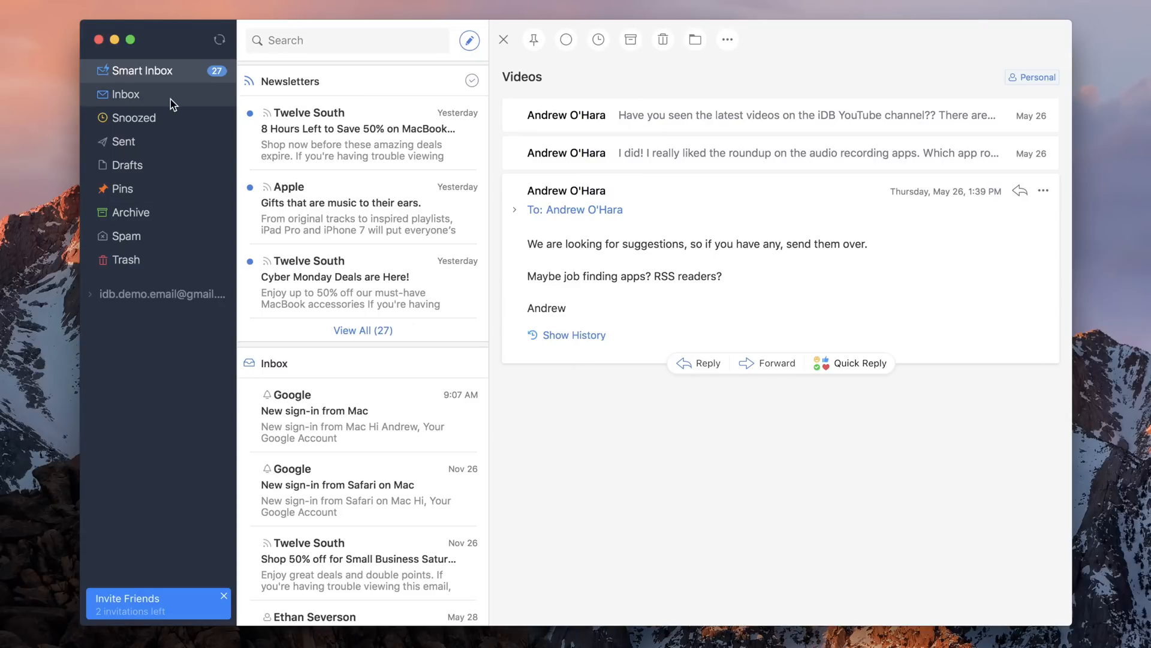
{"action": "left_click", "coordinate": [134, 117]}
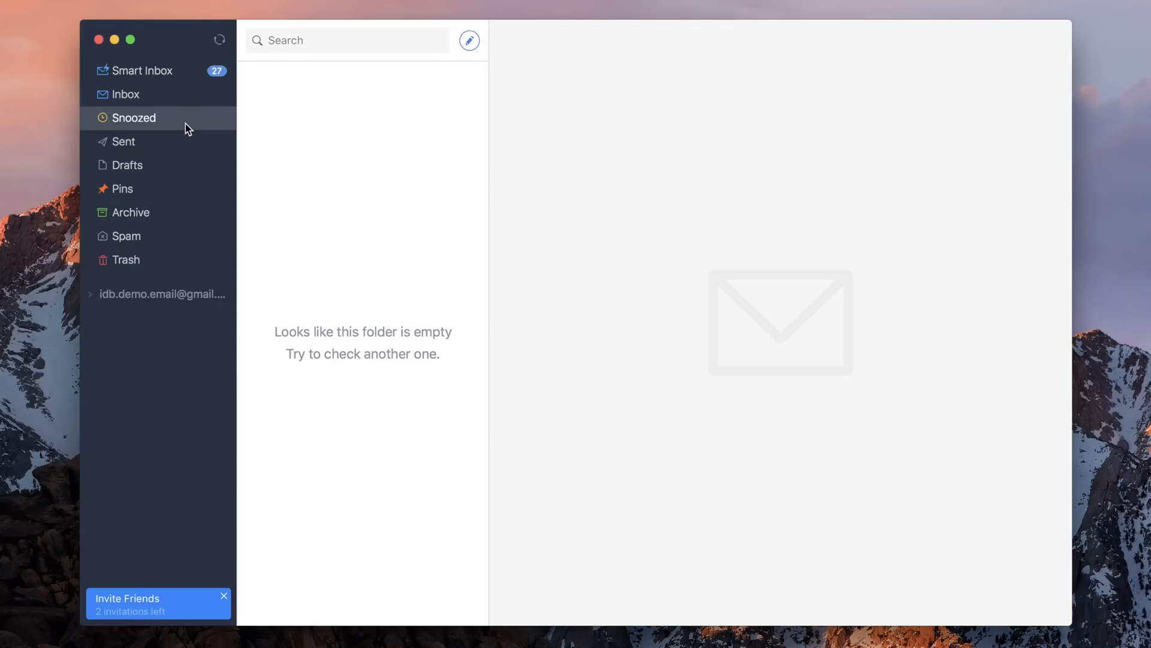
{"action": "left_click", "coordinate": [126, 94]}
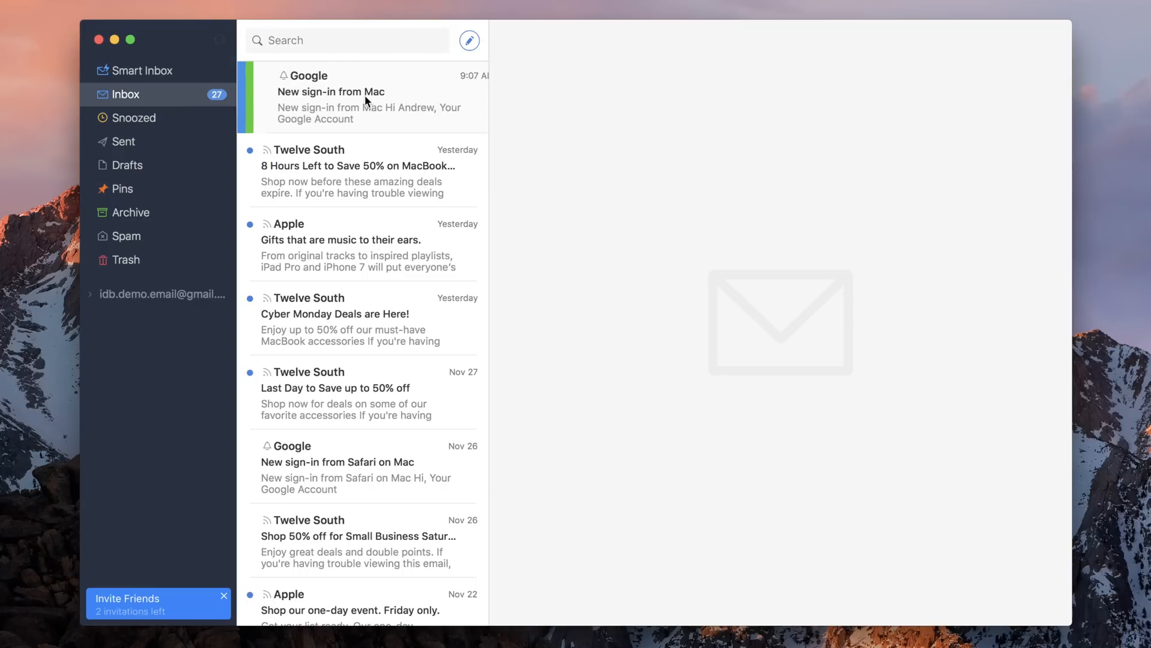
{"action": "left_click", "coordinate": [363, 97]}
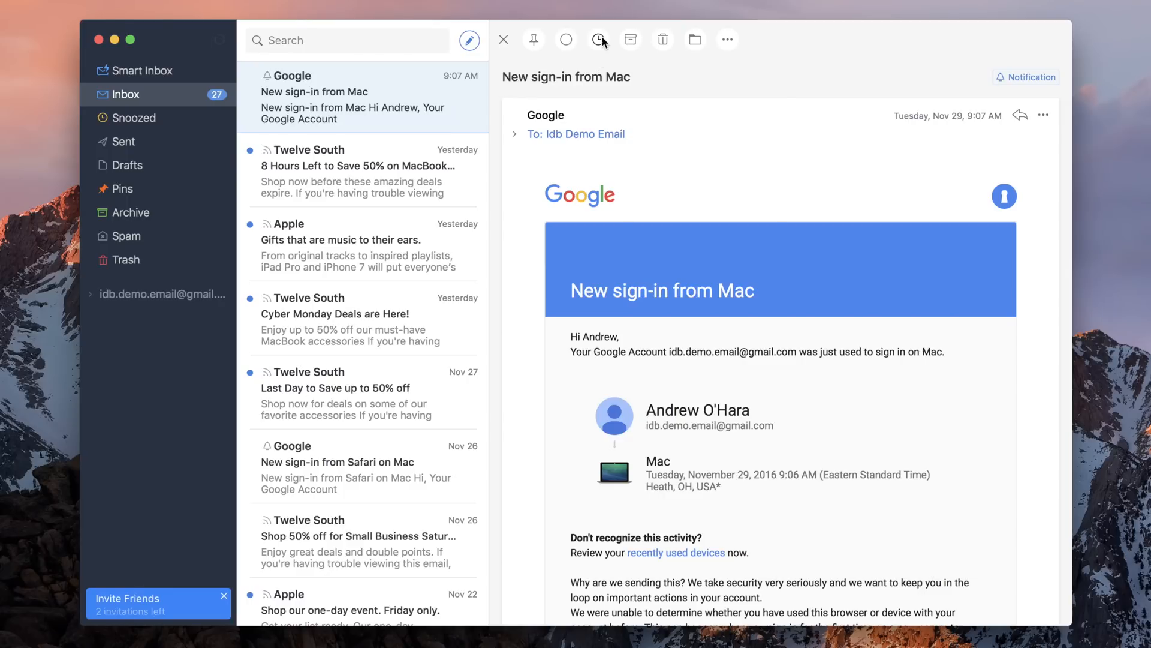
- Snooze the sign-in email until Later Today, confirm it under Snoozed, then return to Smart Inbox
{"action": "left_click", "coordinate": [598, 39]}
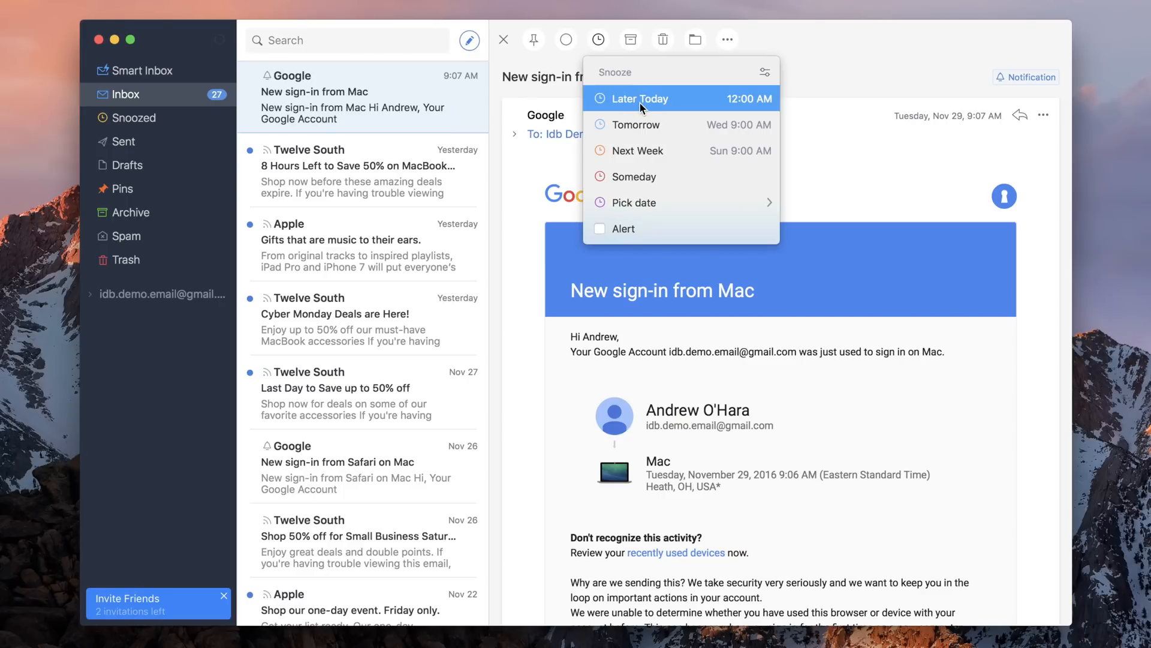
{"action": "left_click", "coordinate": [641, 99]}
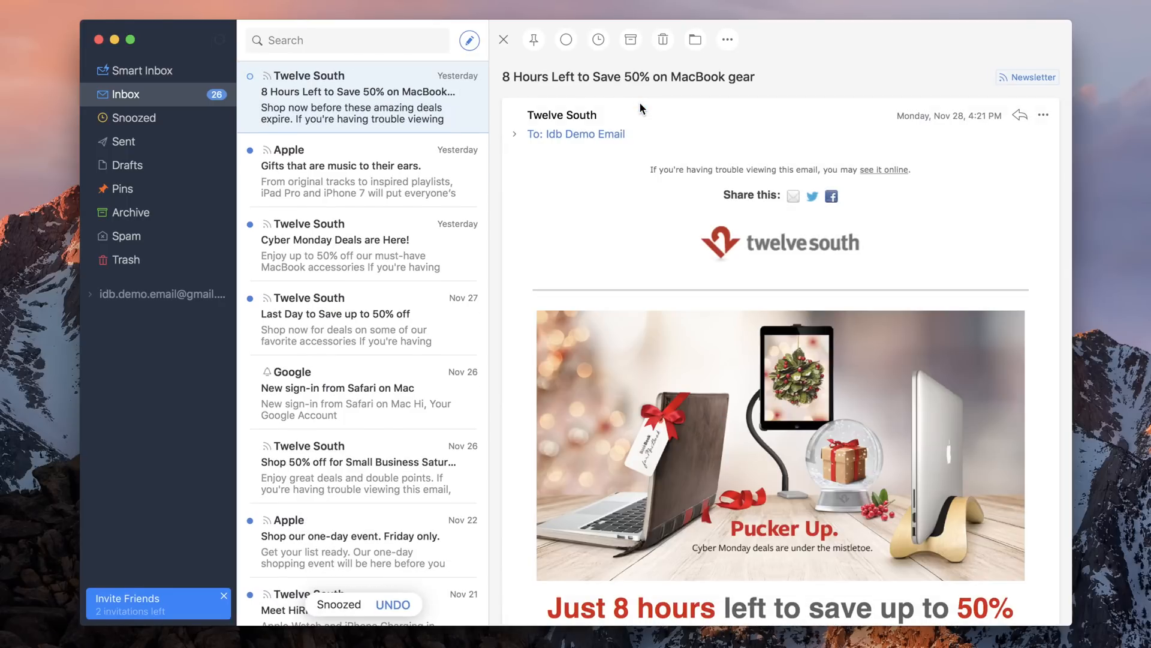
{"action": "left_click", "coordinate": [134, 118]}
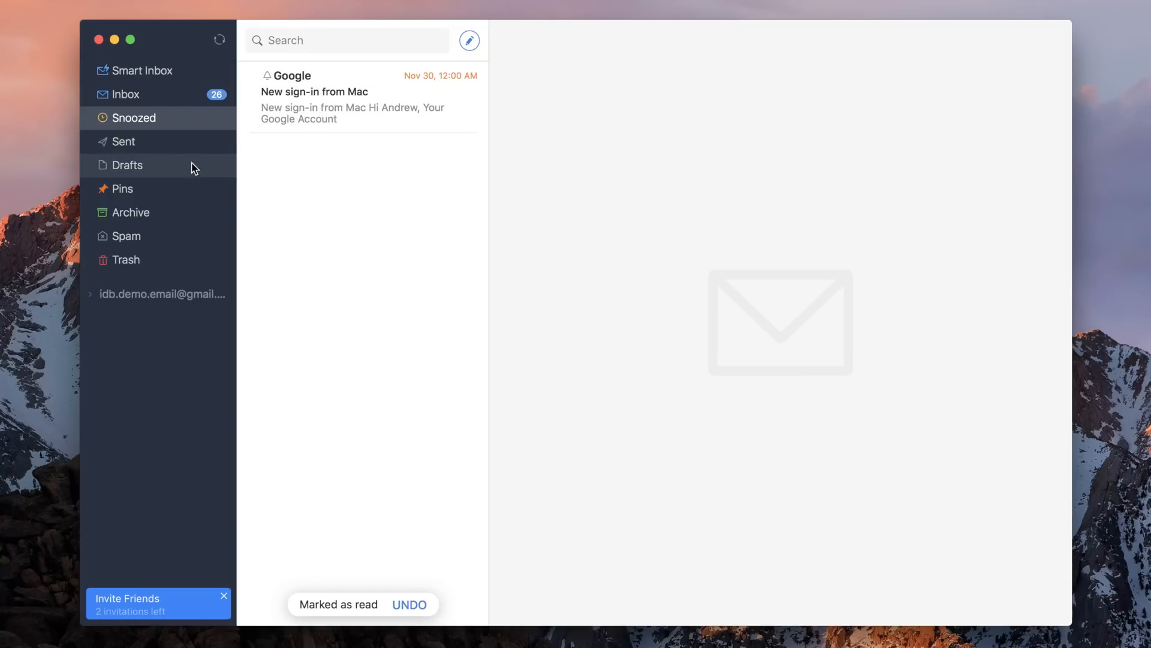
{"action": "left_click", "coordinate": [142, 70]}
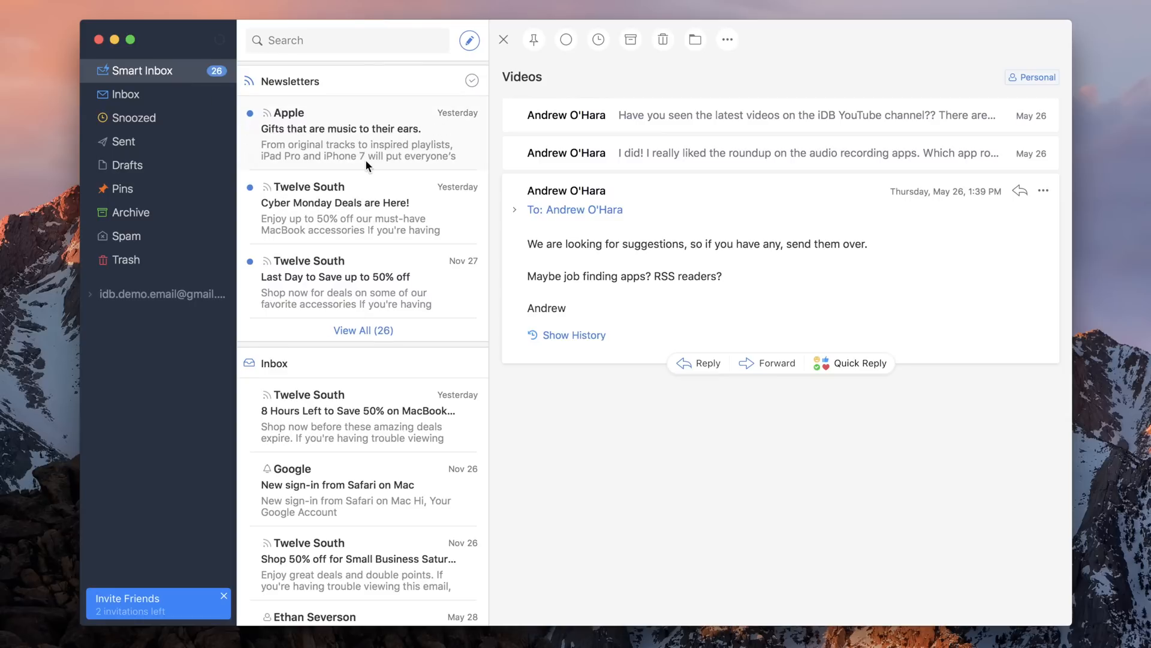
{"action": "mouse_move", "coordinate": [426, 101]}
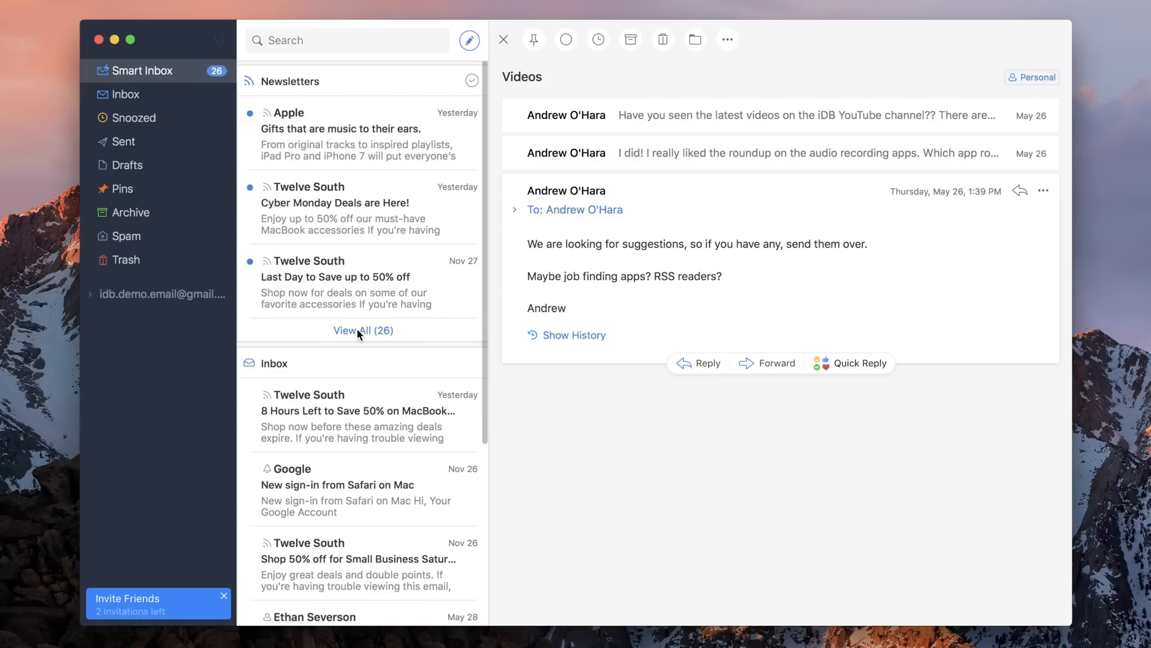
{"action": "scroll", "scroll_direction": "down", "scroll_amount": 3}
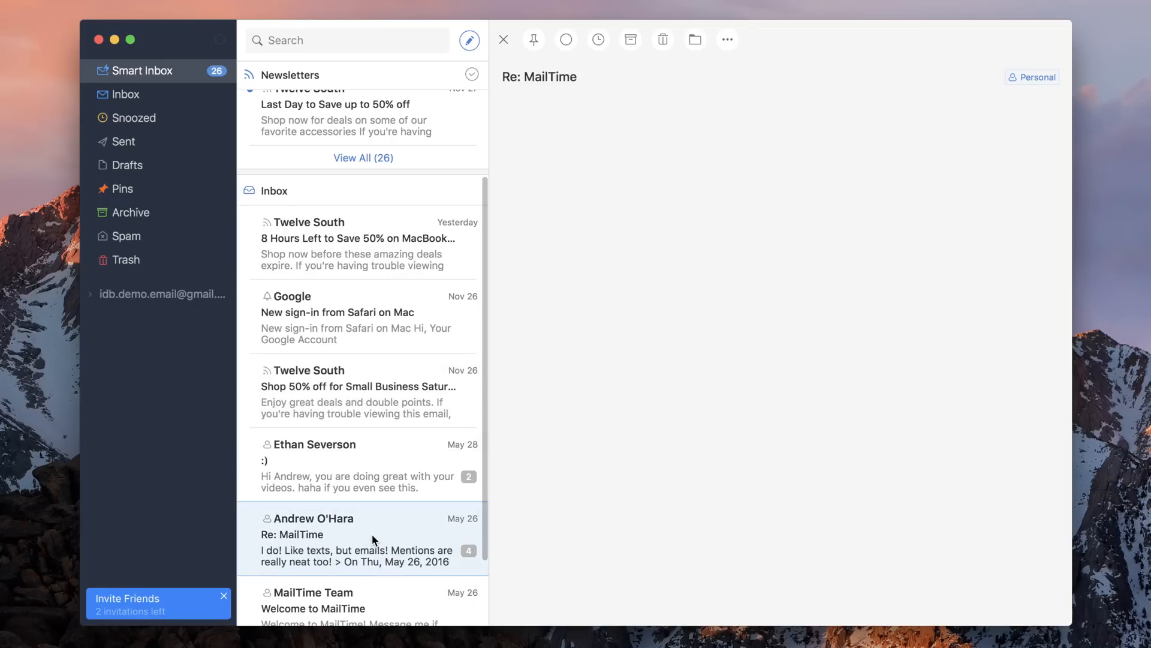
{"action": "left_click", "coordinate": [360, 540]}
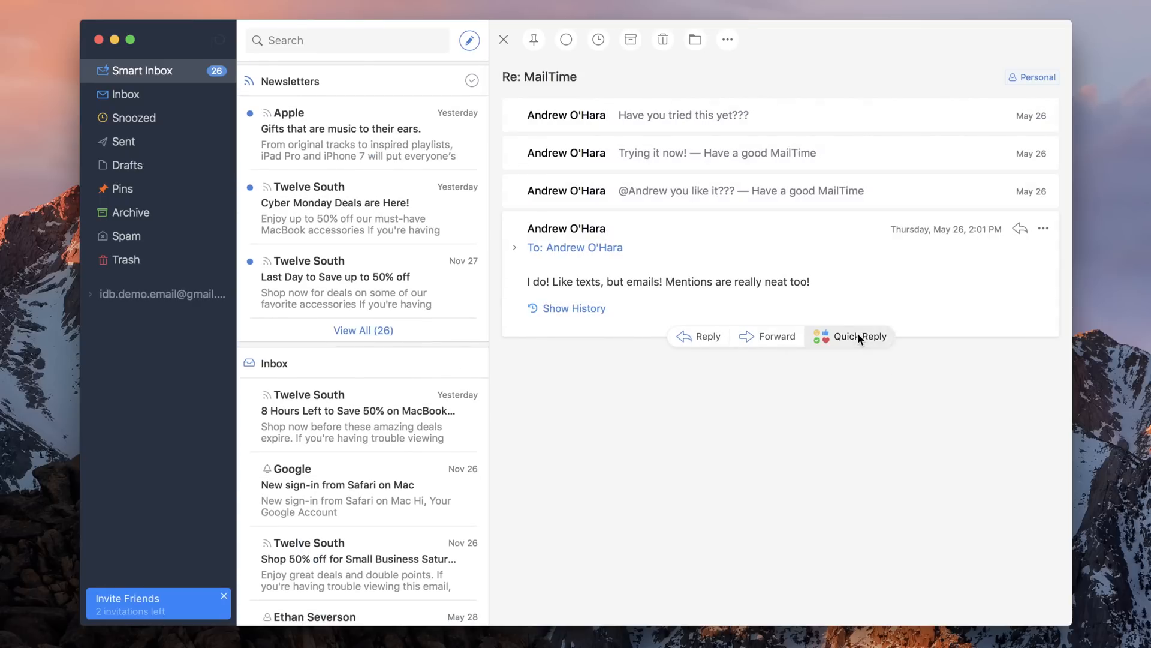
- Send the 'Cool' quick reply in the 'Re: MailTime' thread
{"action": "left_click", "coordinate": [858, 337]}
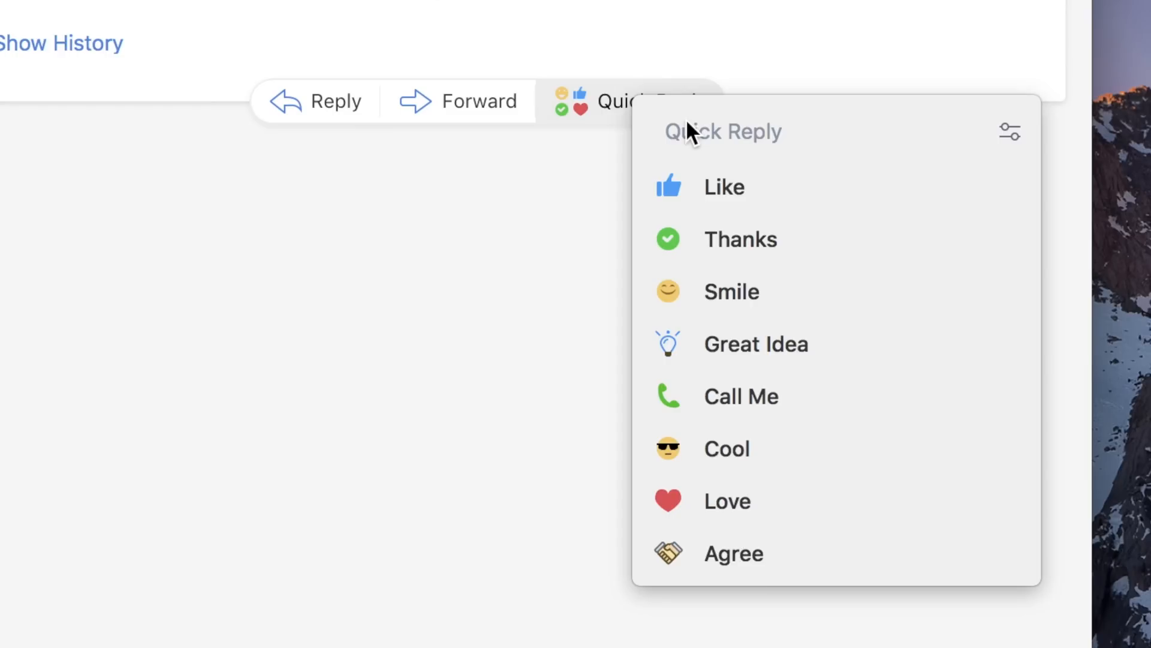
{"action": "mouse_move", "coordinate": [808, 162]}
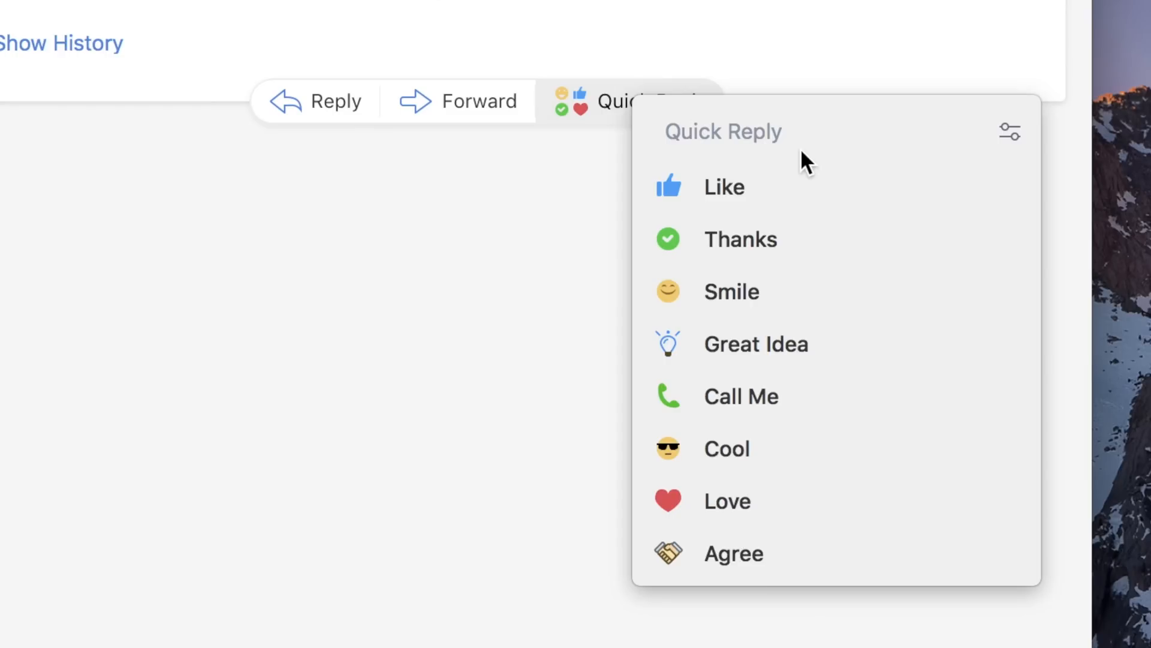
{"action": "mouse_move", "coordinate": [749, 448]}
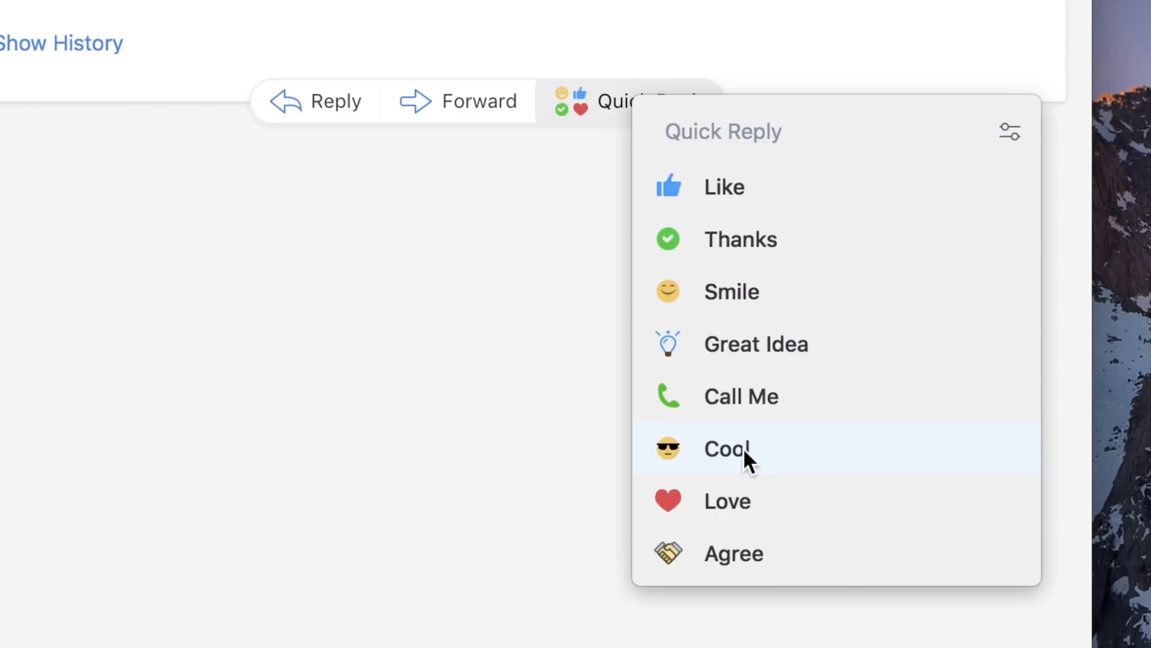
{"action": "left_click", "coordinate": [726, 449]}
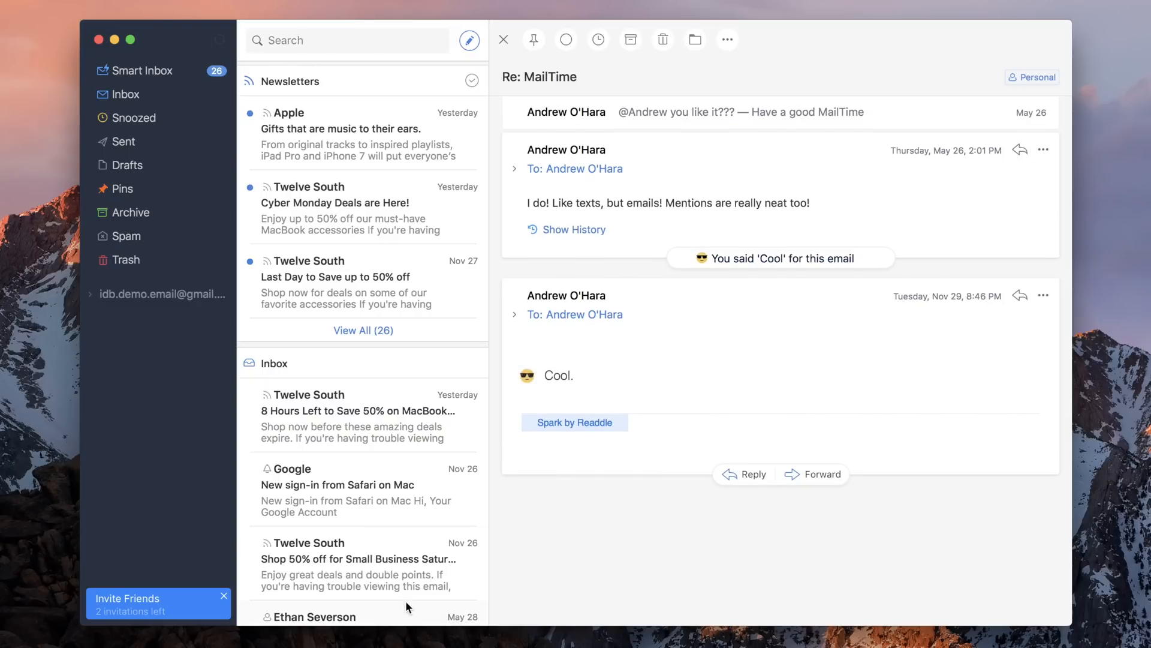
{"action": "mouse_move", "coordinate": [535, 594]}
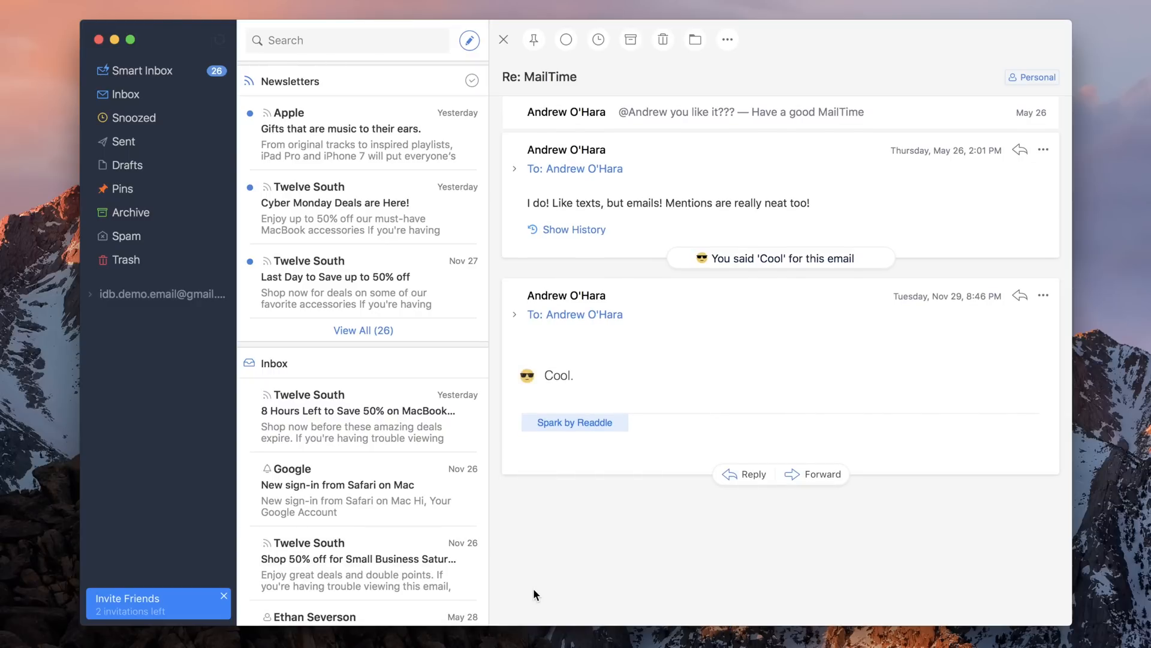
{"action": "mouse_move", "coordinate": [534, 594]}
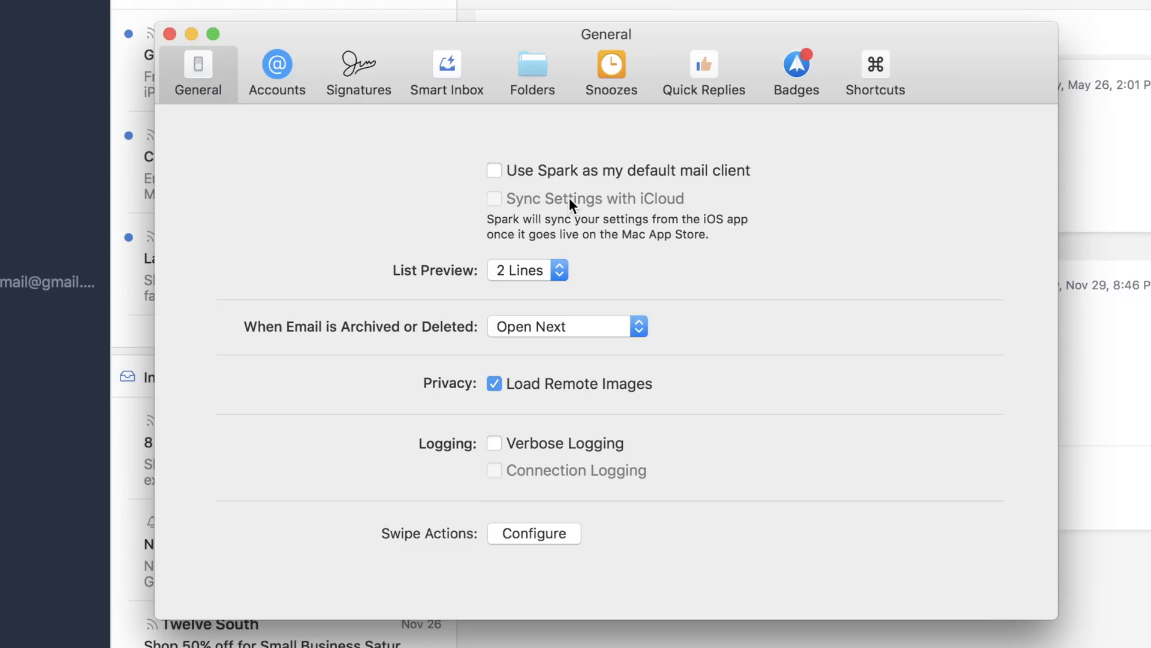
{"action": "mouse_move", "coordinate": [710, 395]}
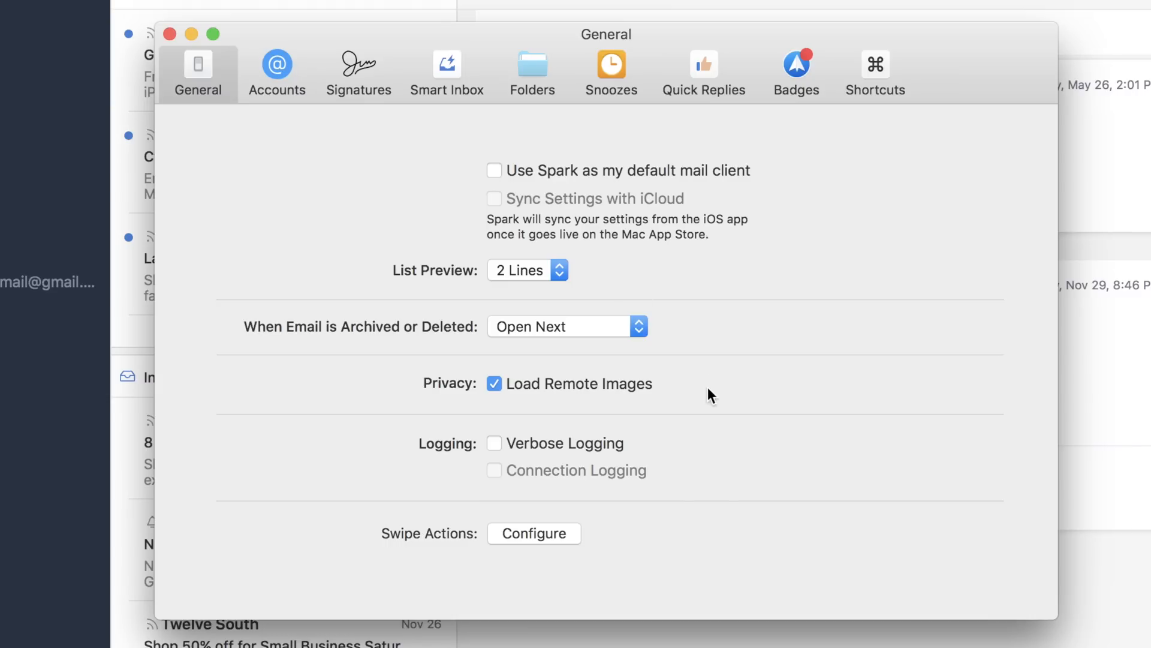
{"action": "mouse_move", "coordinate": [580, 539]}
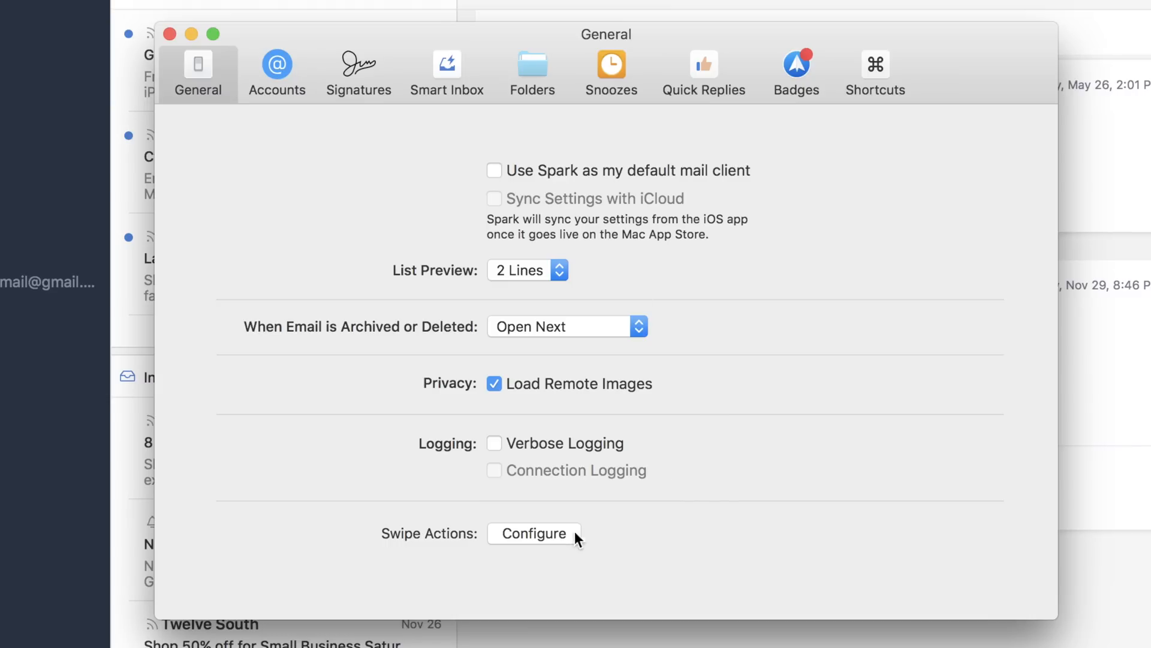
- Cancel Swipe Actions and review the Accounts, Signatures, Smart Inbox, Folders, Snooze and Quick Replies preferences
{"action": "left_click", "coordinate": [534, 533]}
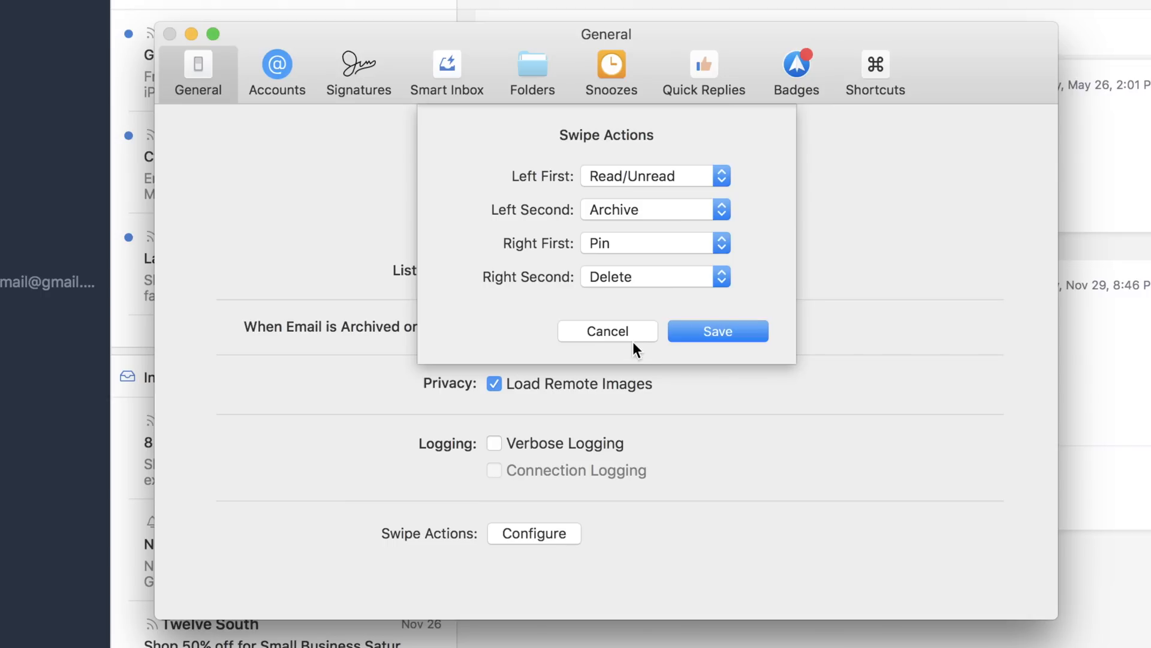
{"action": "left_click", "coordinate": [277, 69]}
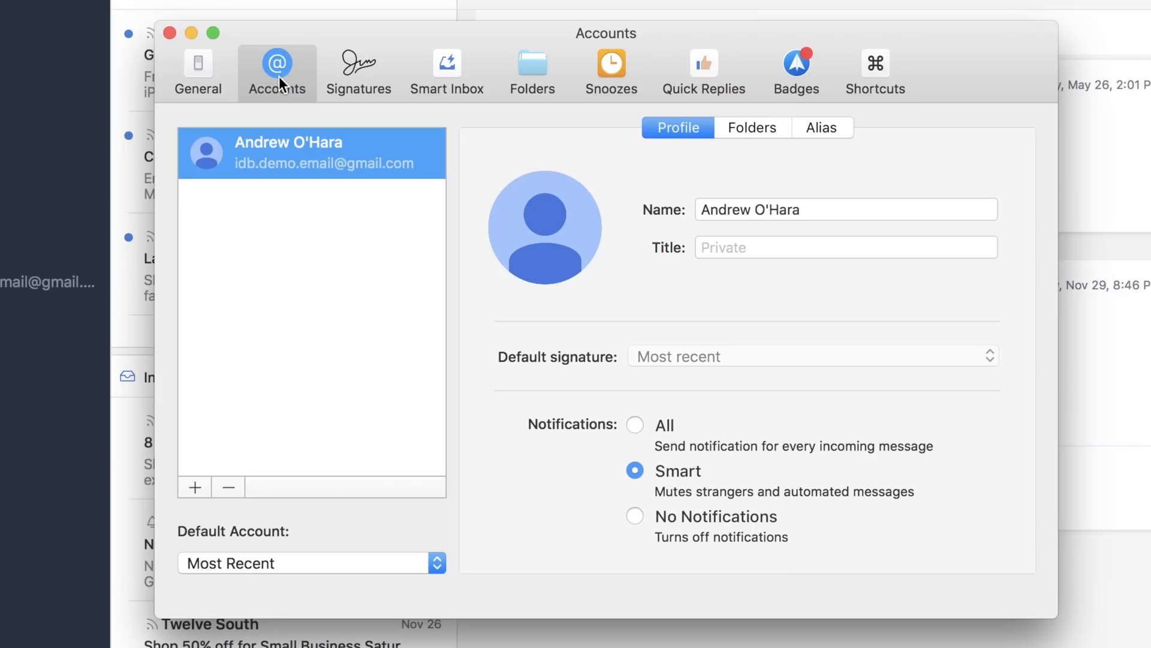
{"action": "left_click", "coordinate": [359, 72]}
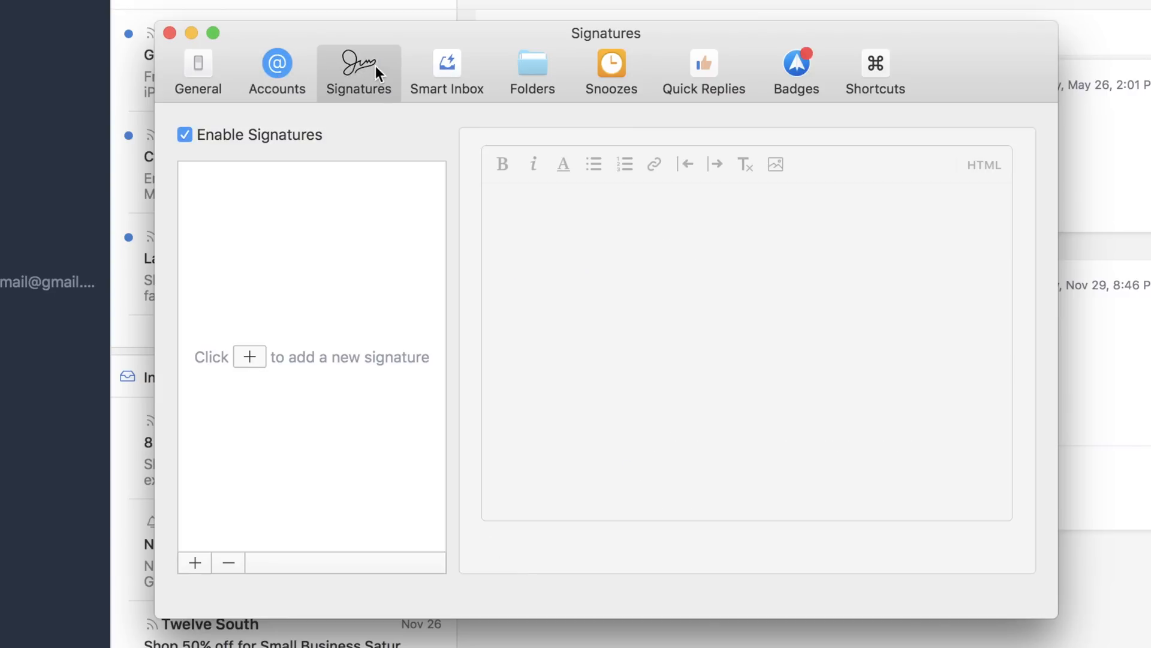
{"action": "mouse_move", "coordinate": [455, 78]}
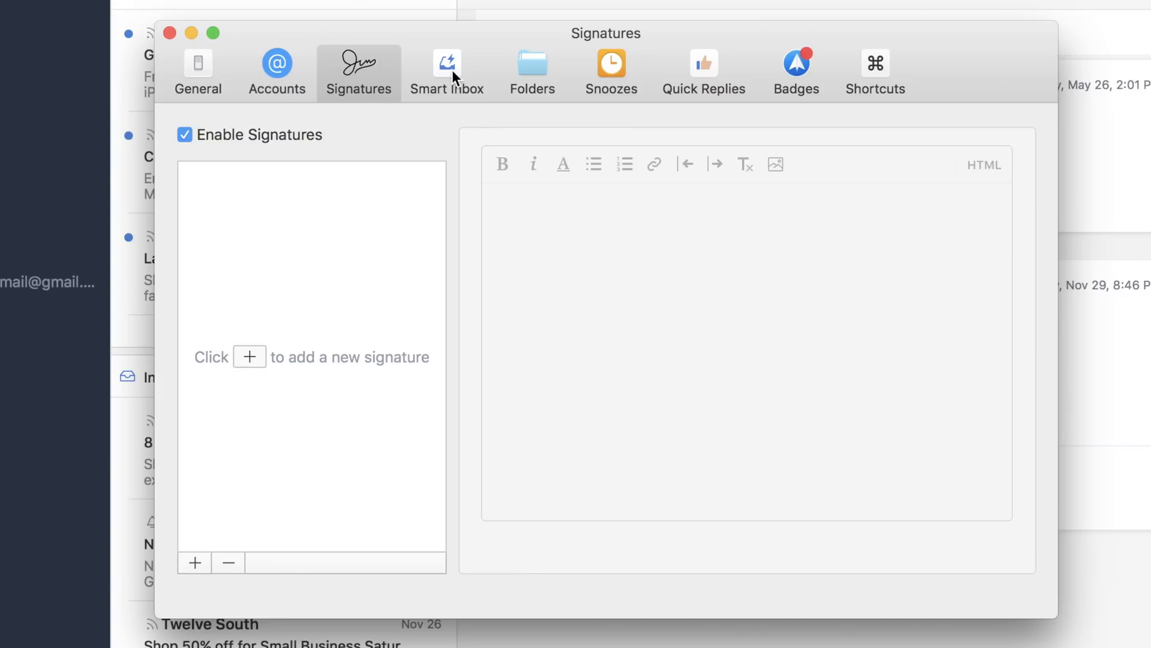
{"action": "left_click", "coordinate": [446, 69]}
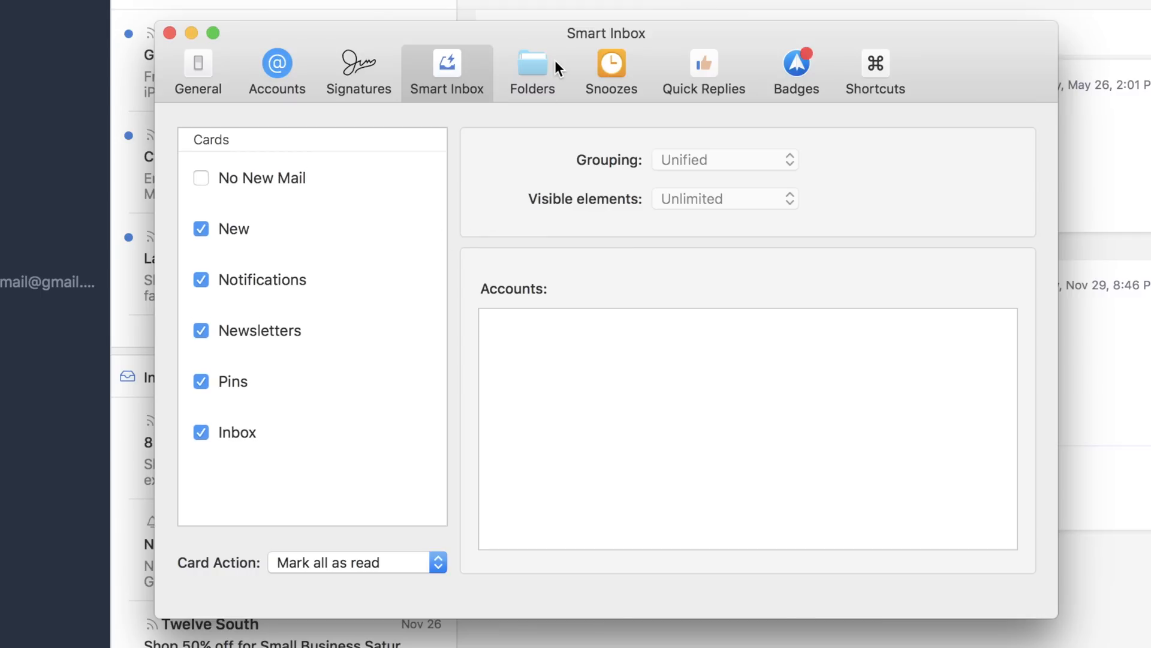
{"action": "left_click", "coordinate": [532, 72]}
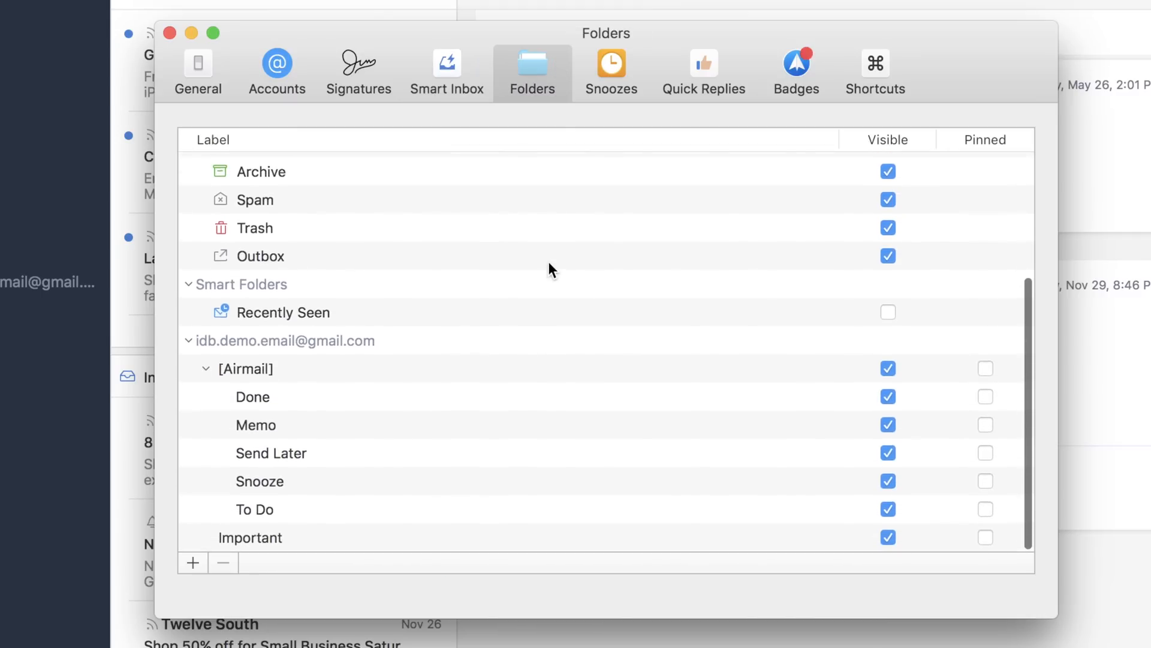
{"action": "left_click", "coordinate": [611, 71]}
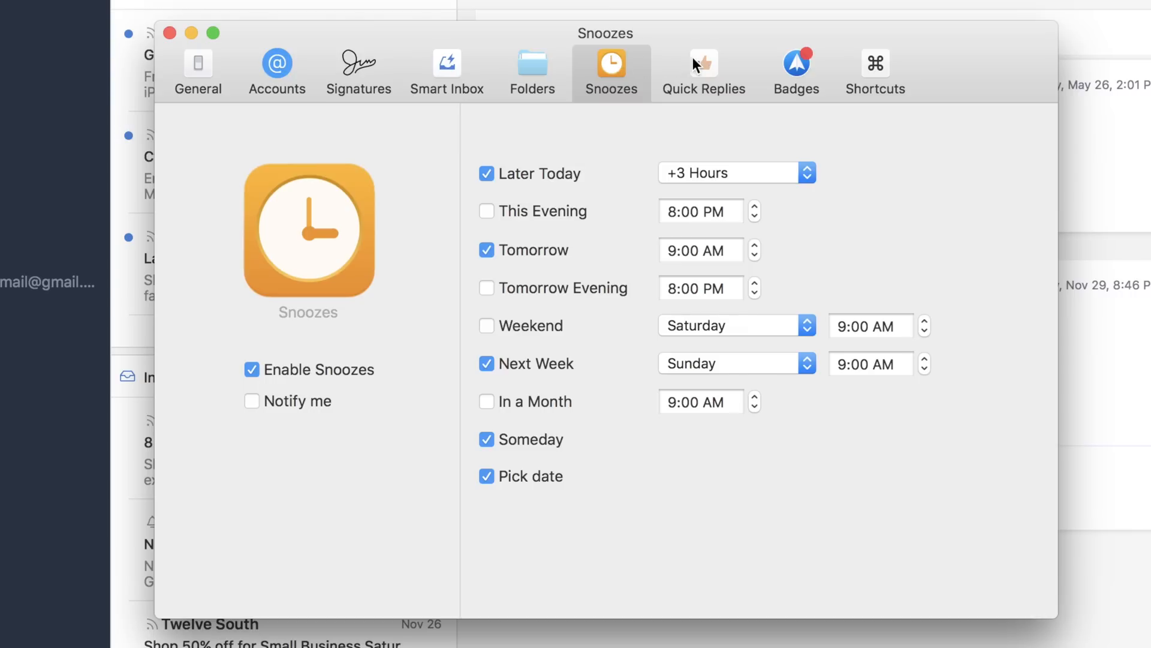
{"action": "left_click", "coordinate": [703, 71]}
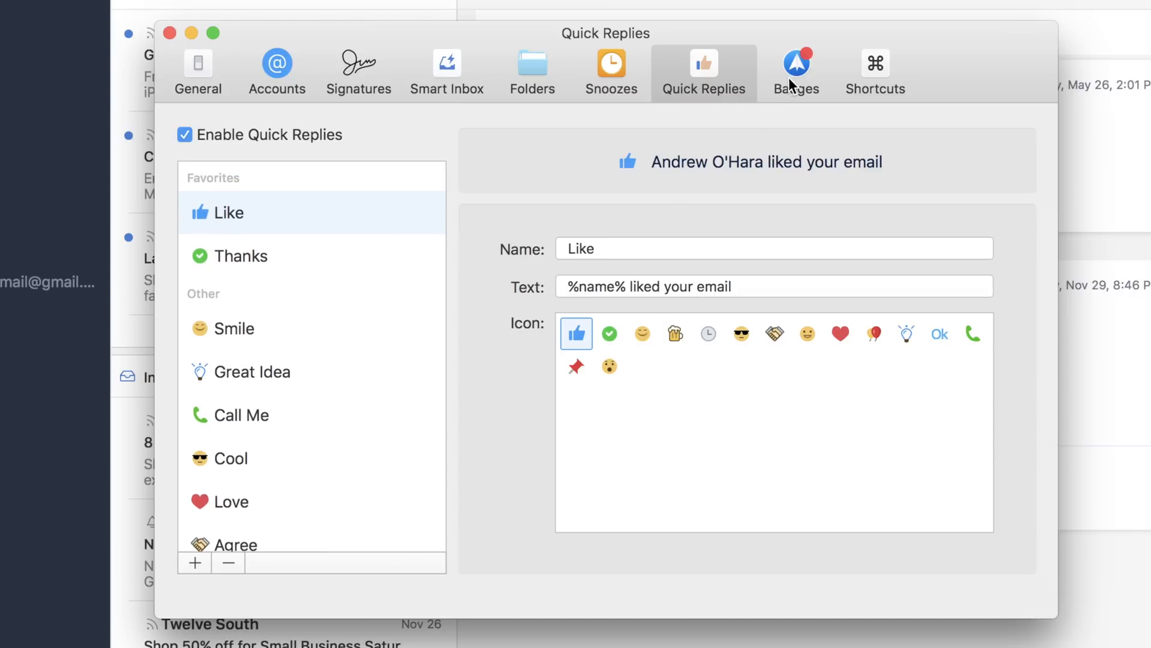
- Enable the unread count badge, view keyboard shortcuts, and return to General preferences
{"action": "left_click", "coordinate": [796, 72]}
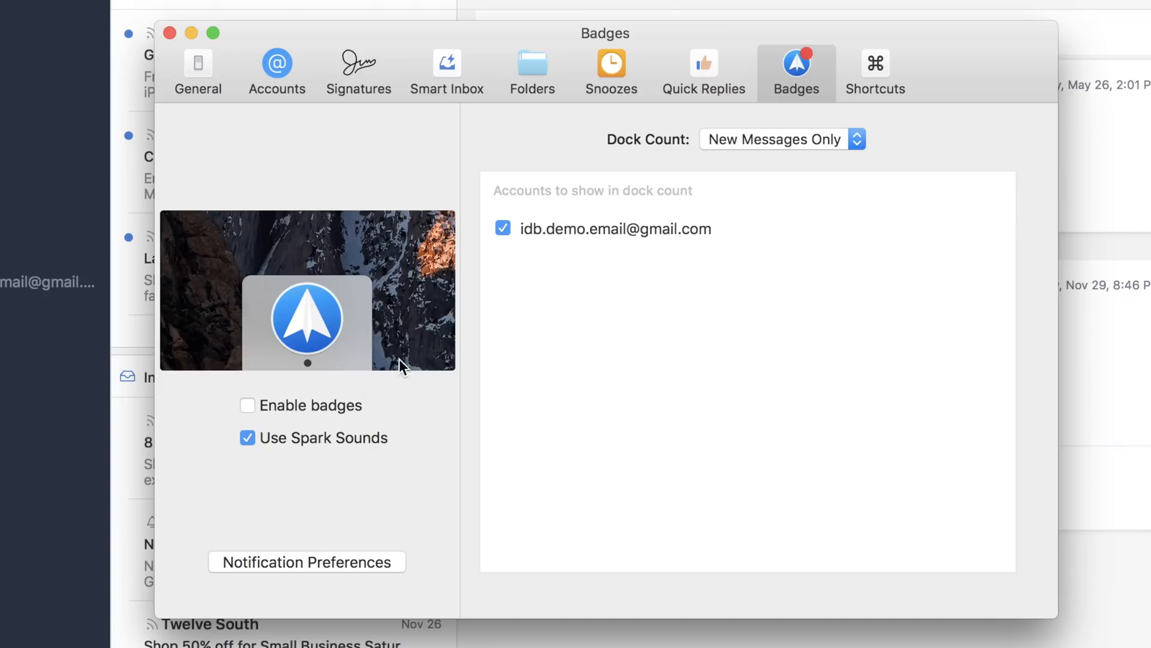
{"action": "left_click", "coordinate": [248, 405]}
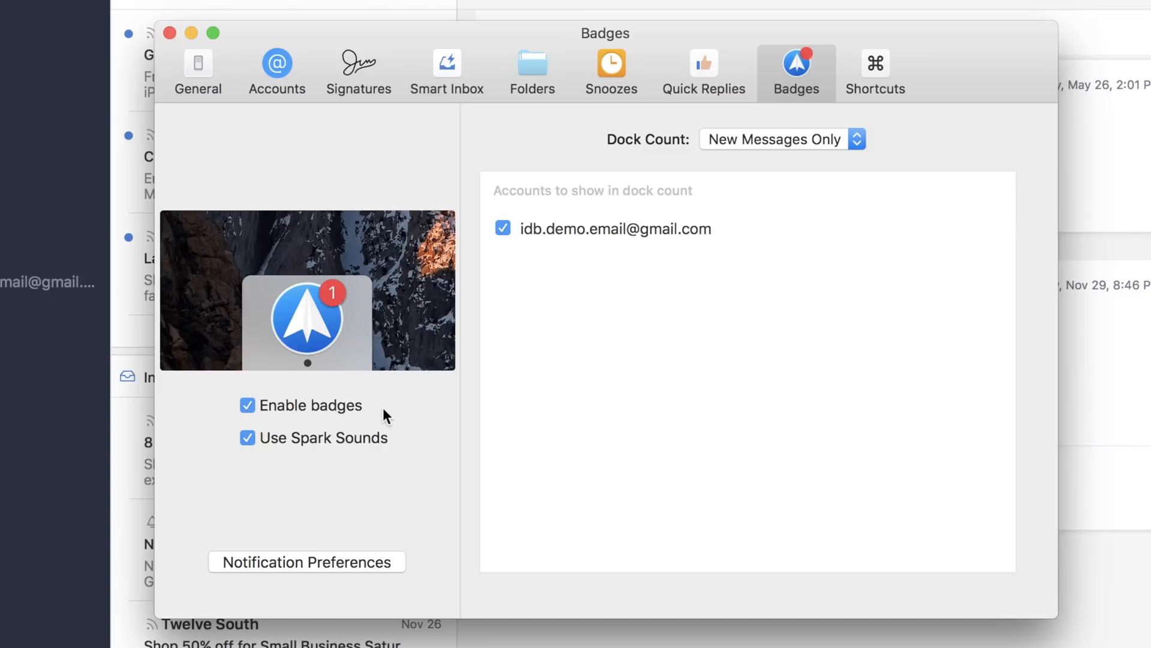
{"action": "left_click", "coordinate": [874, 70]}
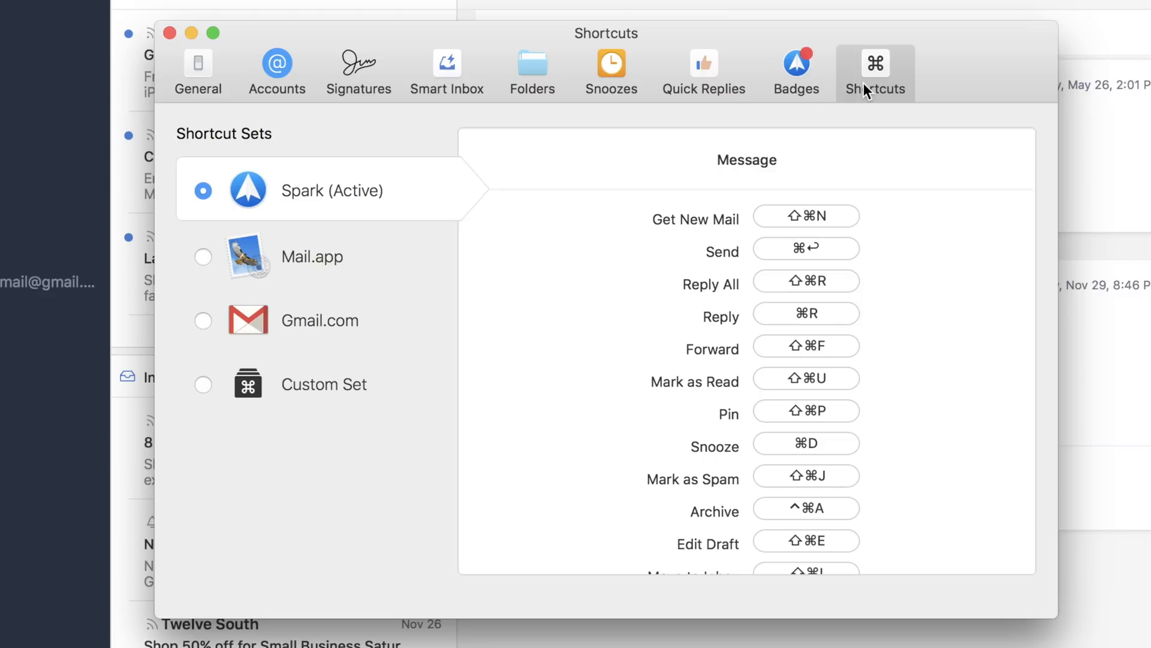
{"action": "left_click", "coordinate": [197, 70]}
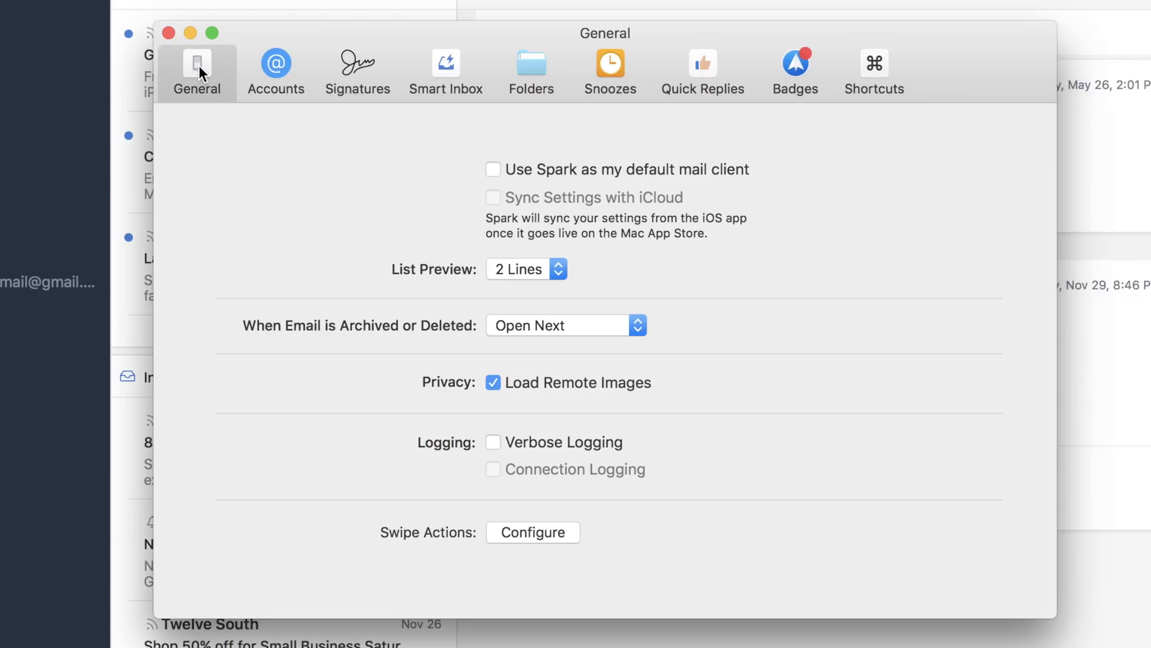
- Close Preferences, then show and hide the 'Re: MailTime' message history
{"action": "left_click", "coordinate": [168, 32]}
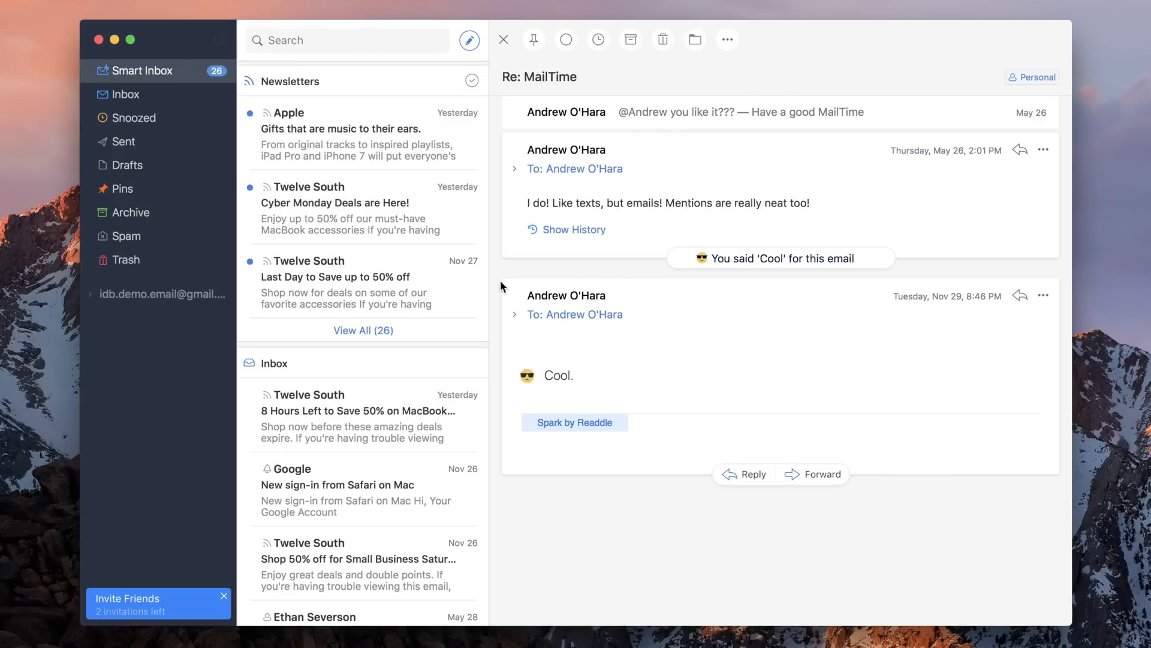
{"action": "left_click", "coordinate": [574, 229]}
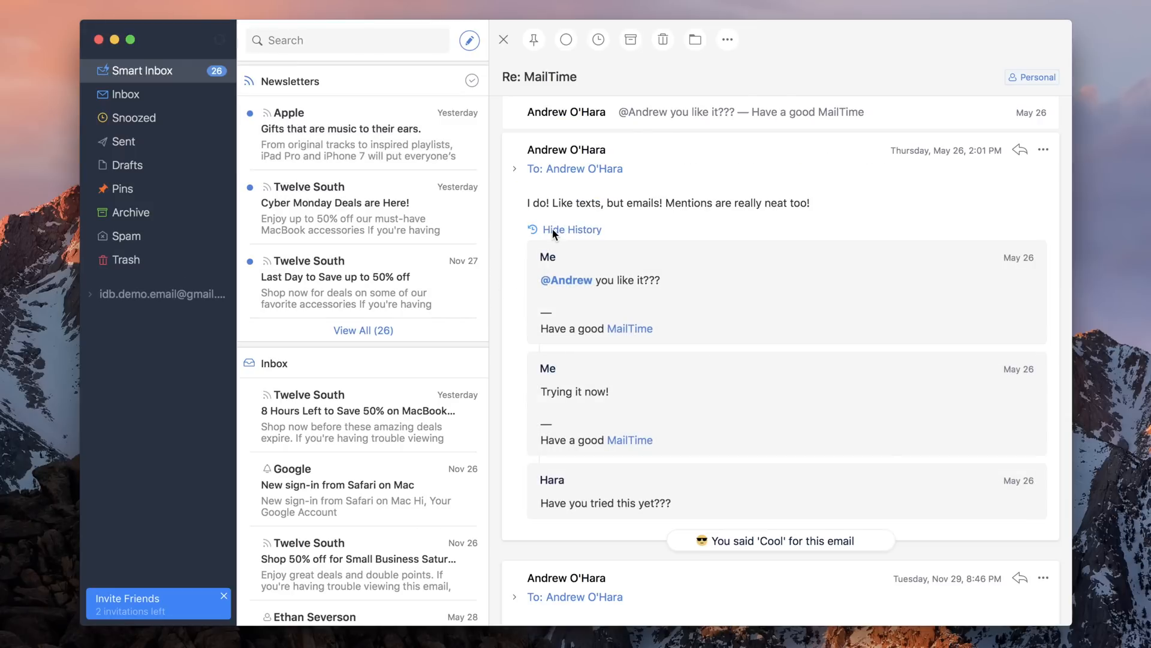
{"action": "mouse_move", "coordinate": [553, 235]}
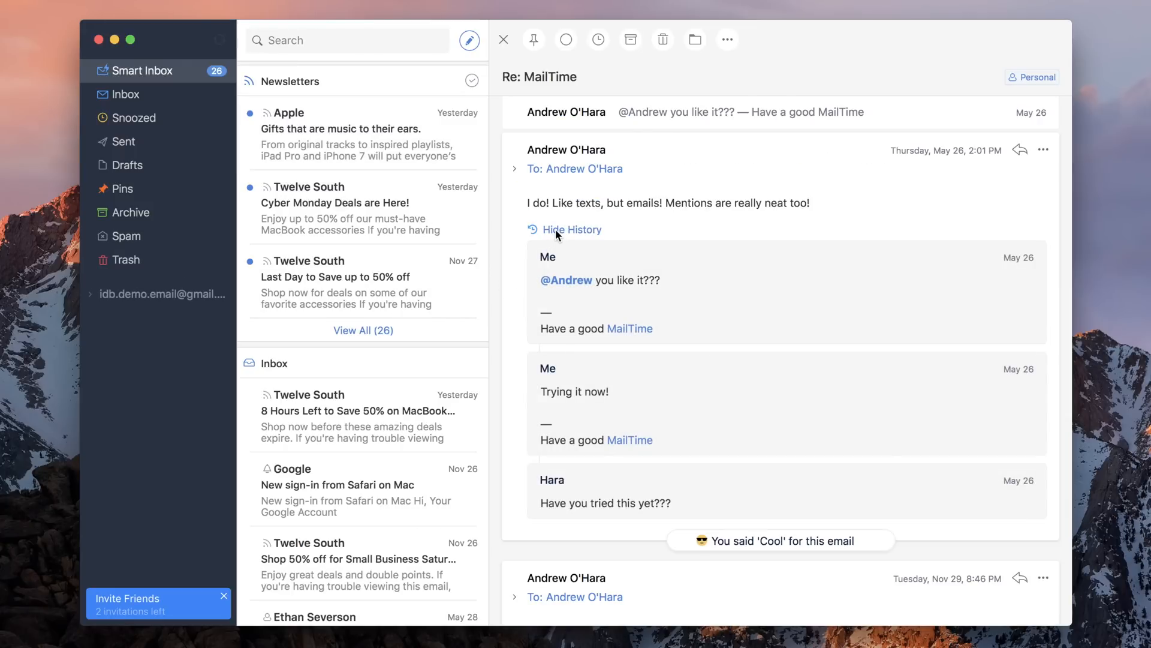
{"action": "left_click", "coordinate": [571, 229]}
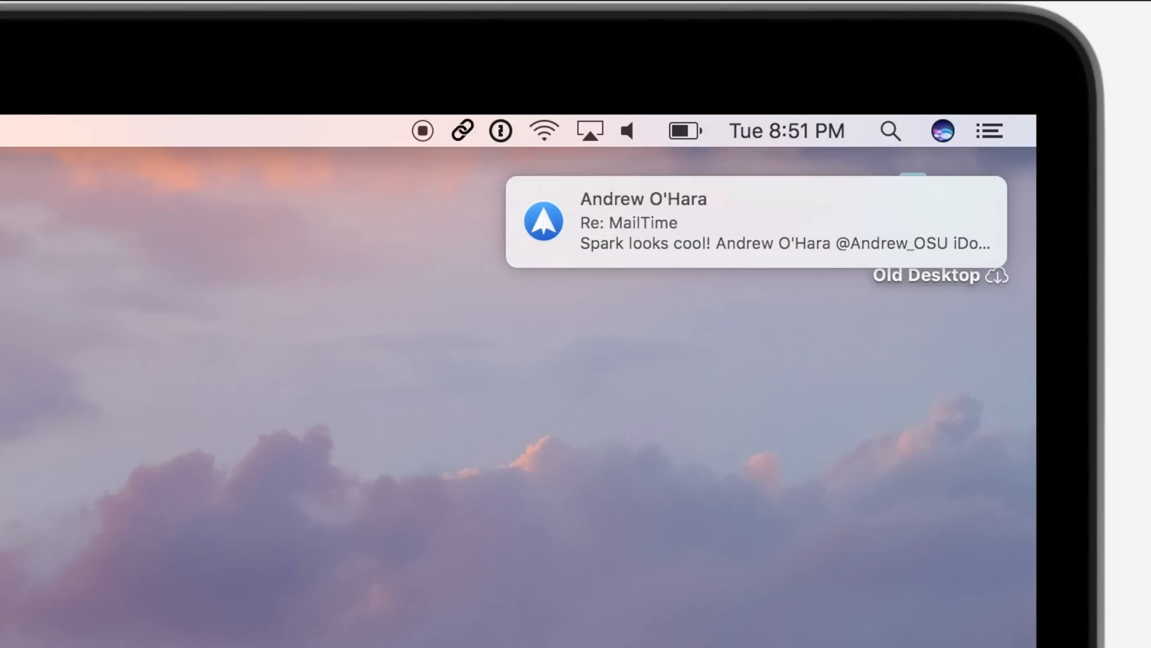
{"action": "mouse_move", "coordinate": [823, 235]}
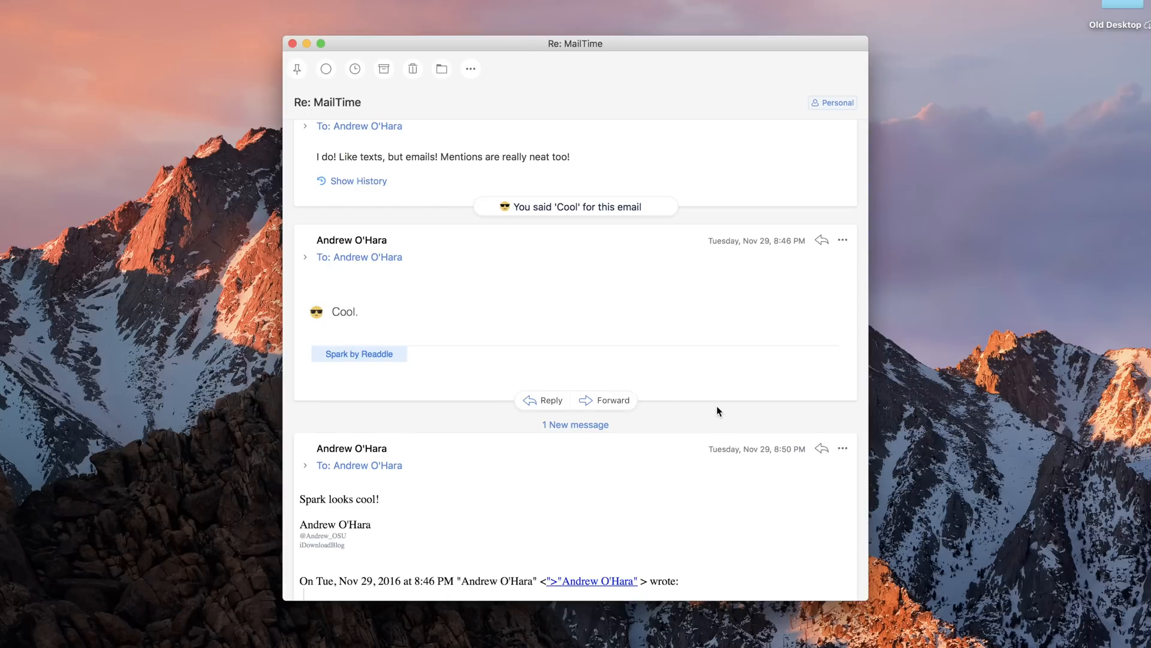
{"action": "scroll", "scroll_direction": "down", "scroll_amount": 3}
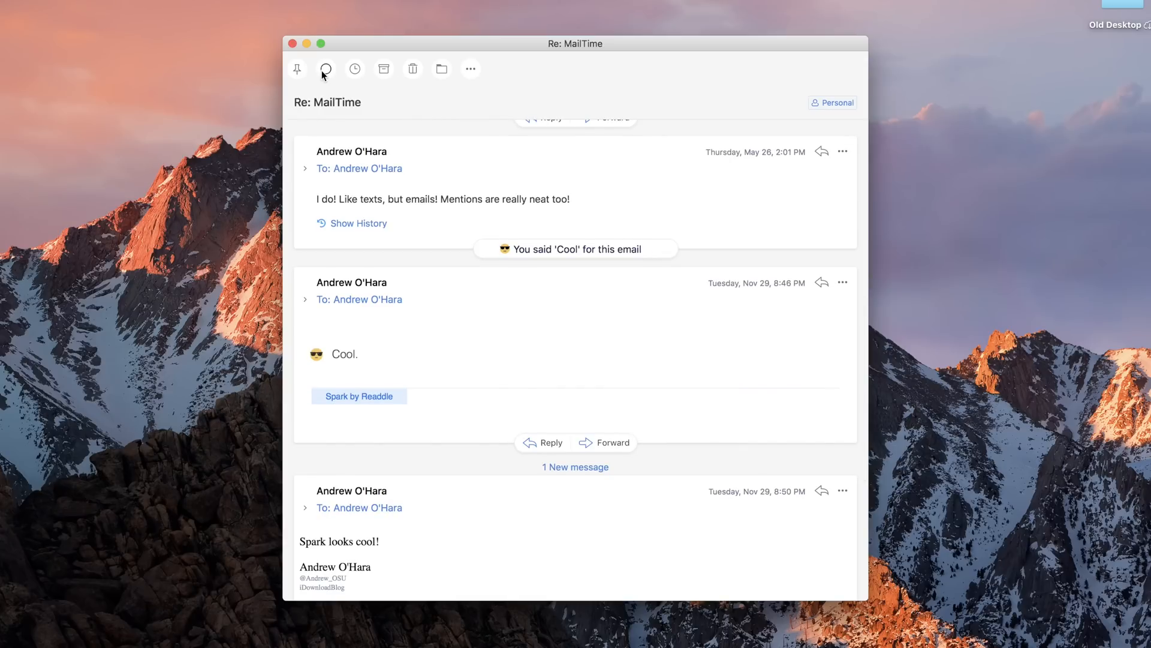
{"action": "mouse_move", "coordinate": [324, 69]}
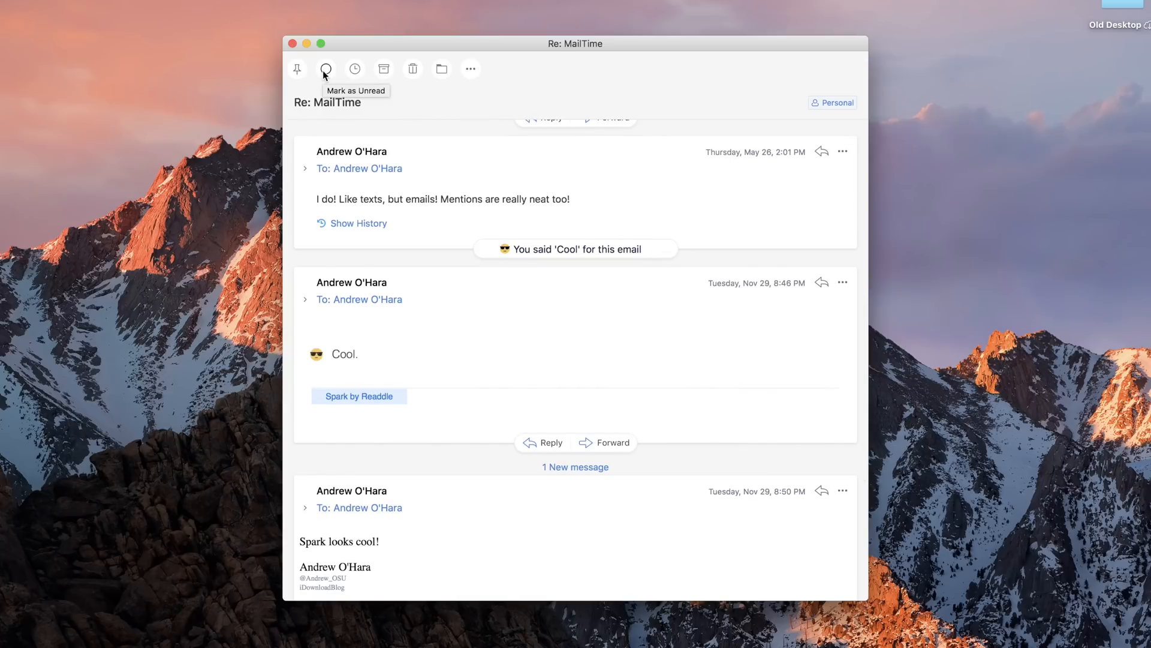
{"action": "mouse_move", "coordinate": [383, 68]}
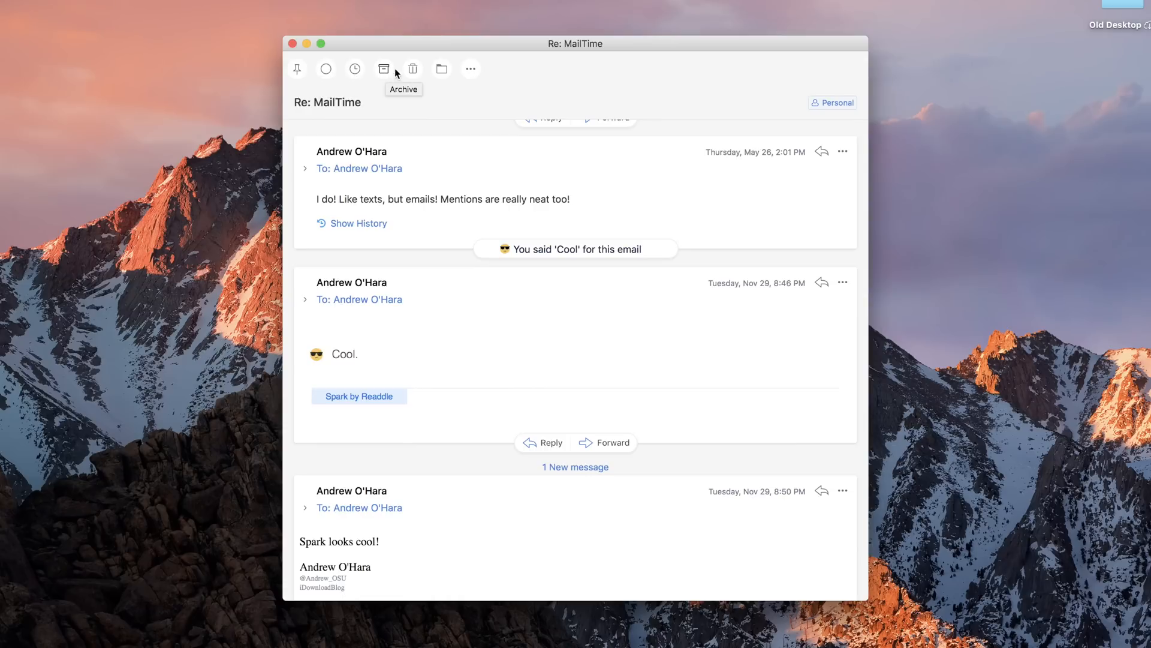
{"action": "mouse_move", "coordinate": [470, 69]}
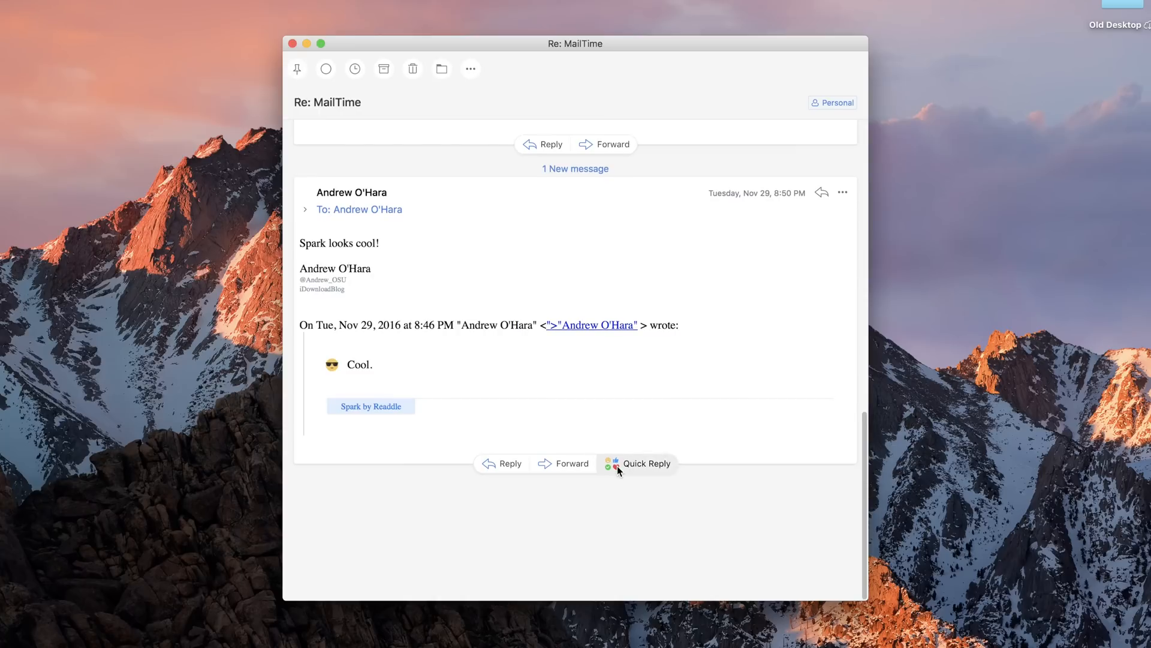
{"action": "left_click", "coordinate": [647, 464]}
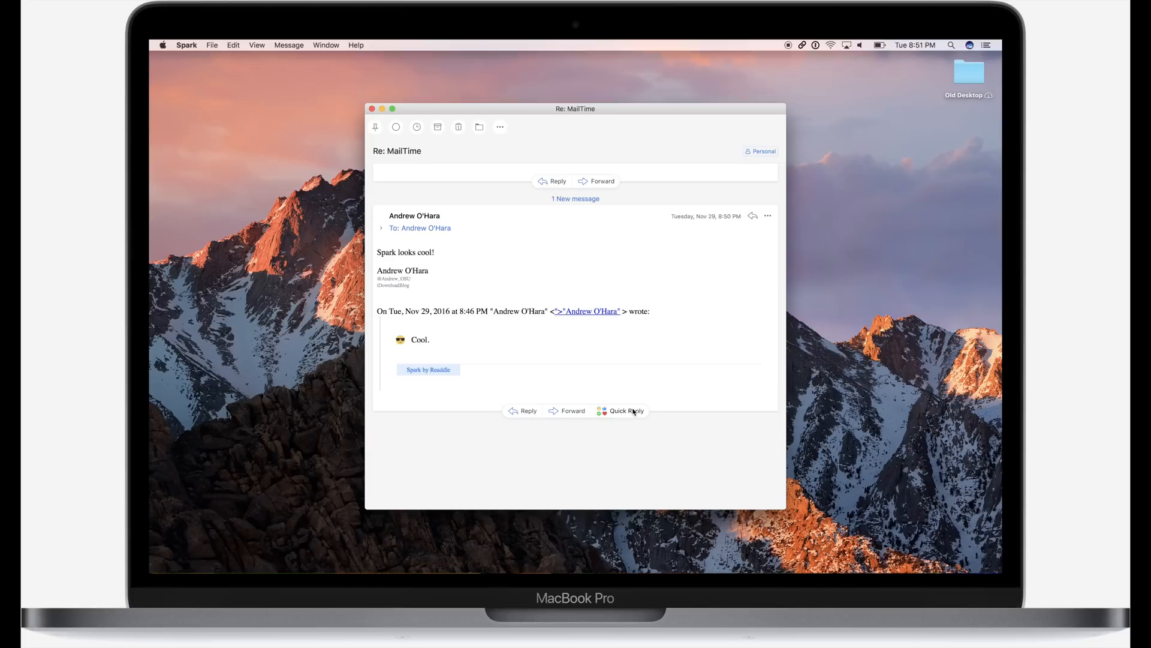
{"action": "mouse_move", "coordinate": [638, 469]}
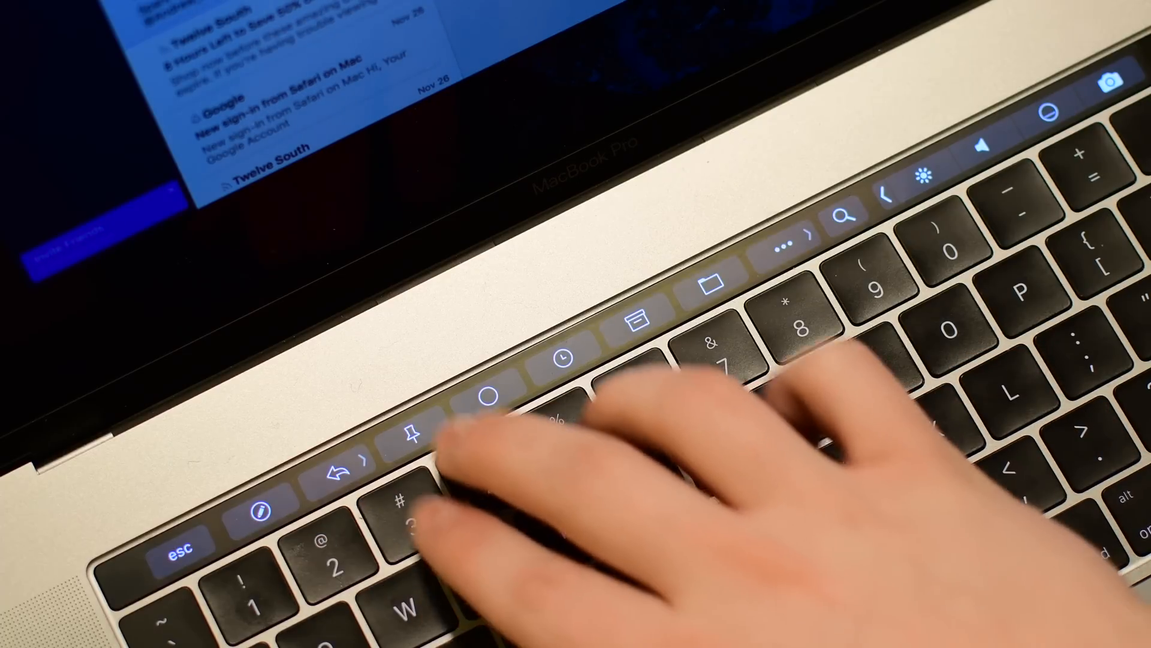
{"action": "left_click", "coordinate": [412, 432]}
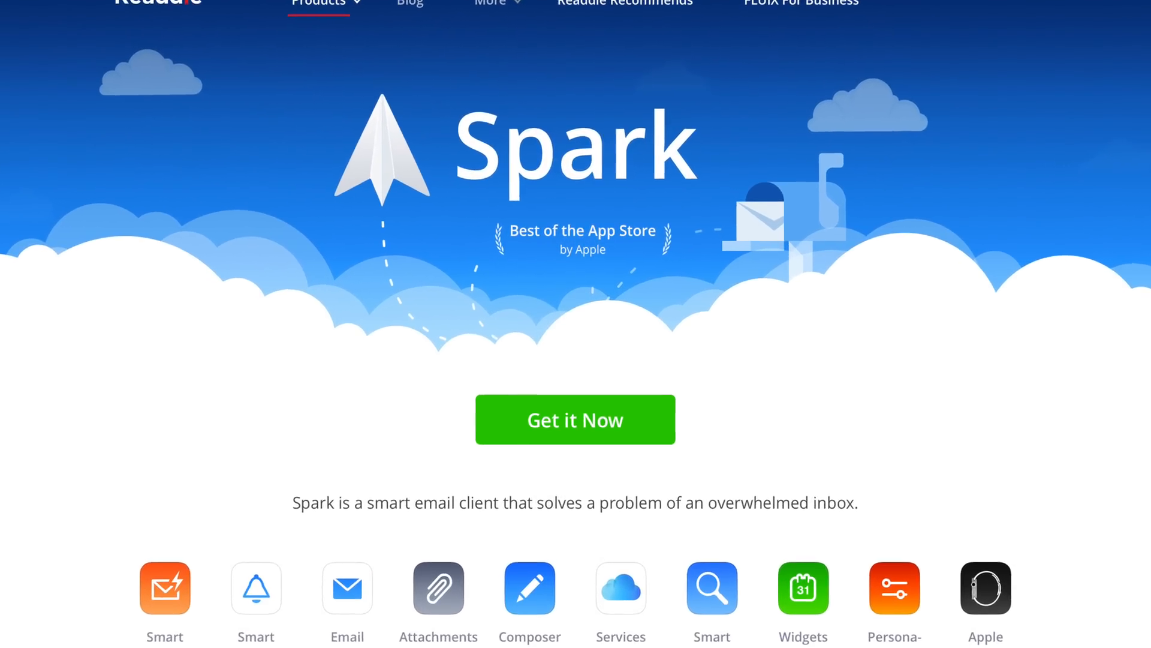
{"action": "scroll", "scroll_direction": "down", "scroll_amount": 3}
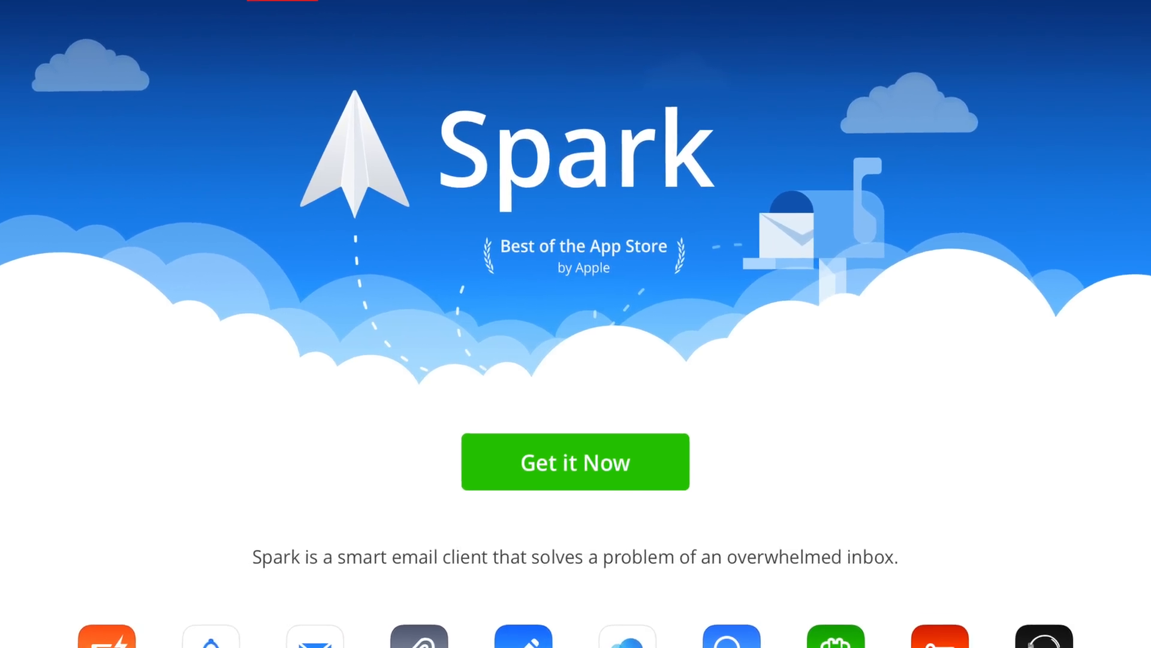